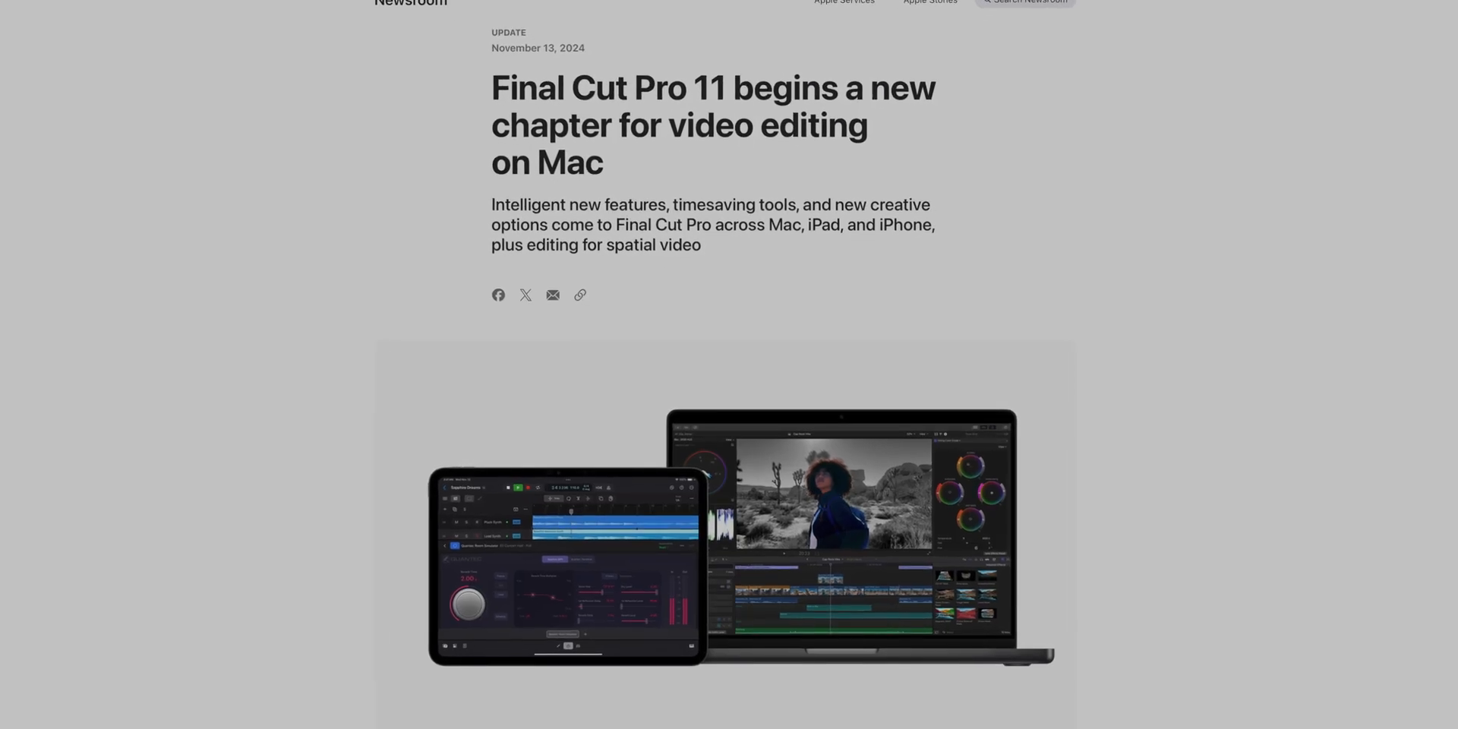
Play the monkey clip and choose a shutter speed for its Motion Blur effect
scroll("down", 3)
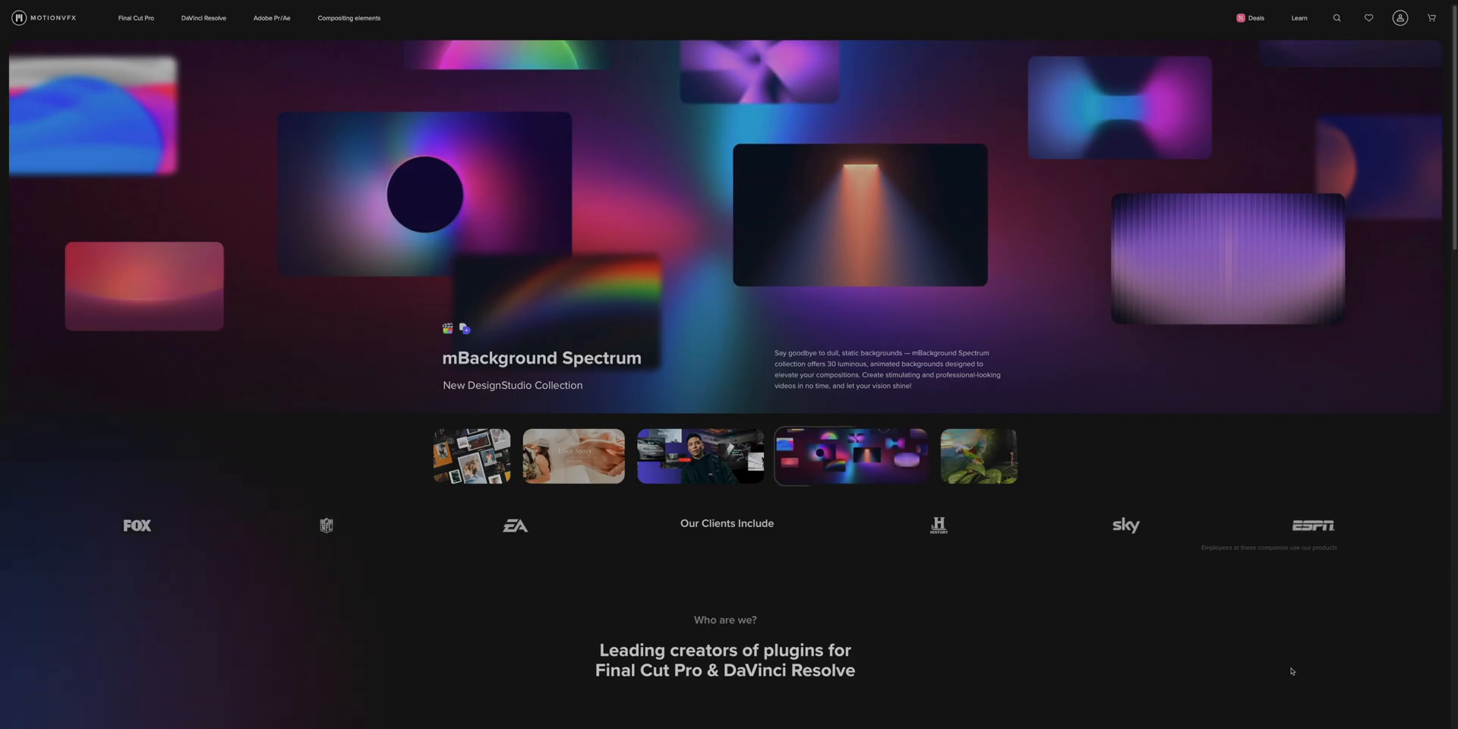
scroll("down", 3)
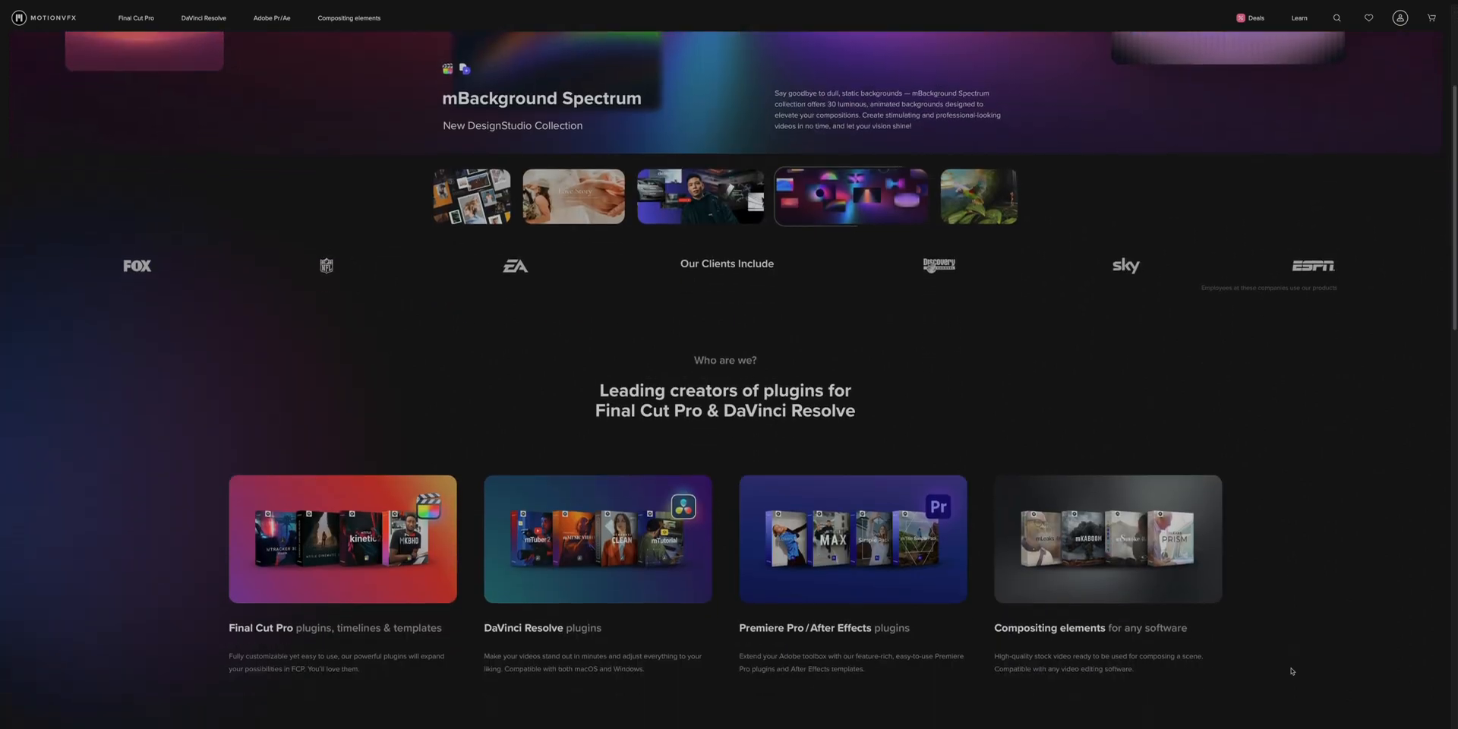
scroll("down", 3)
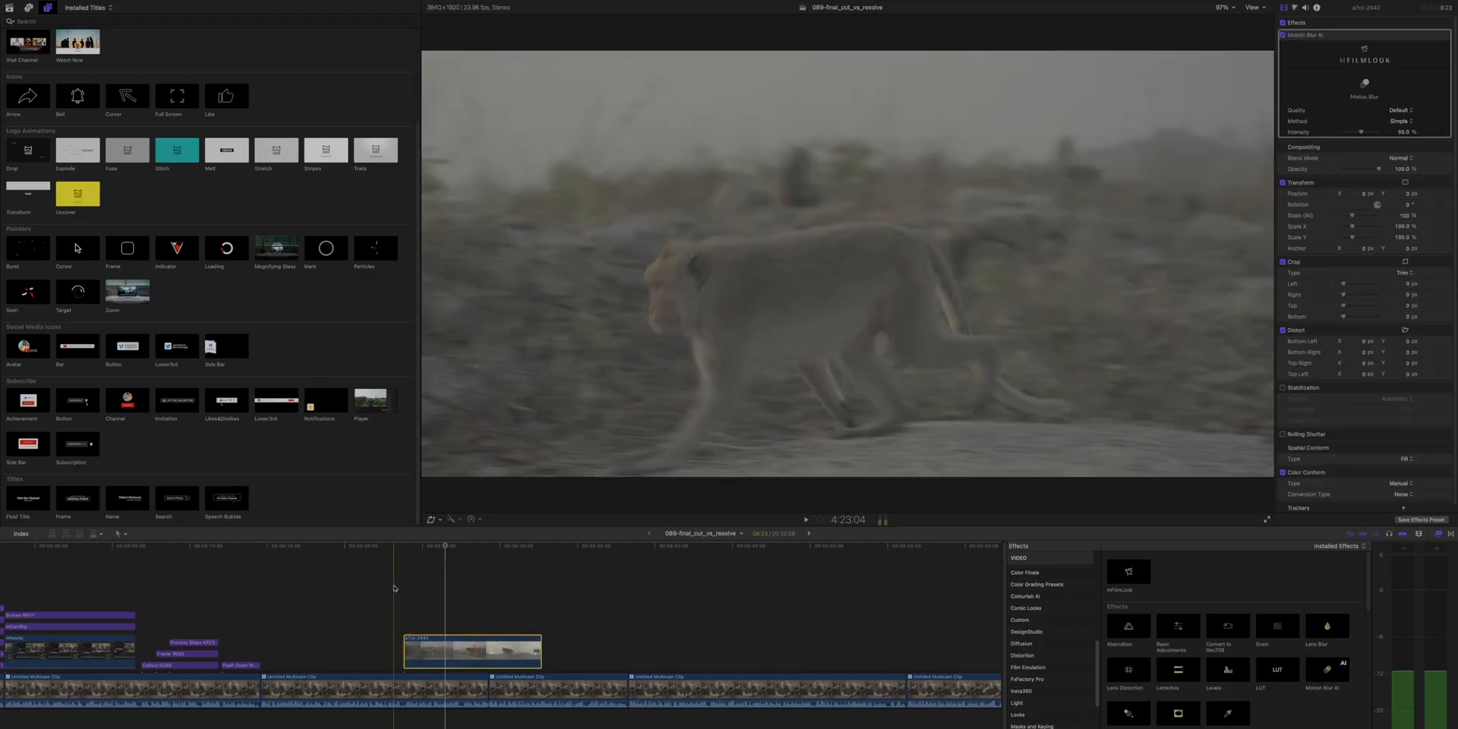
left_click(805, 519)
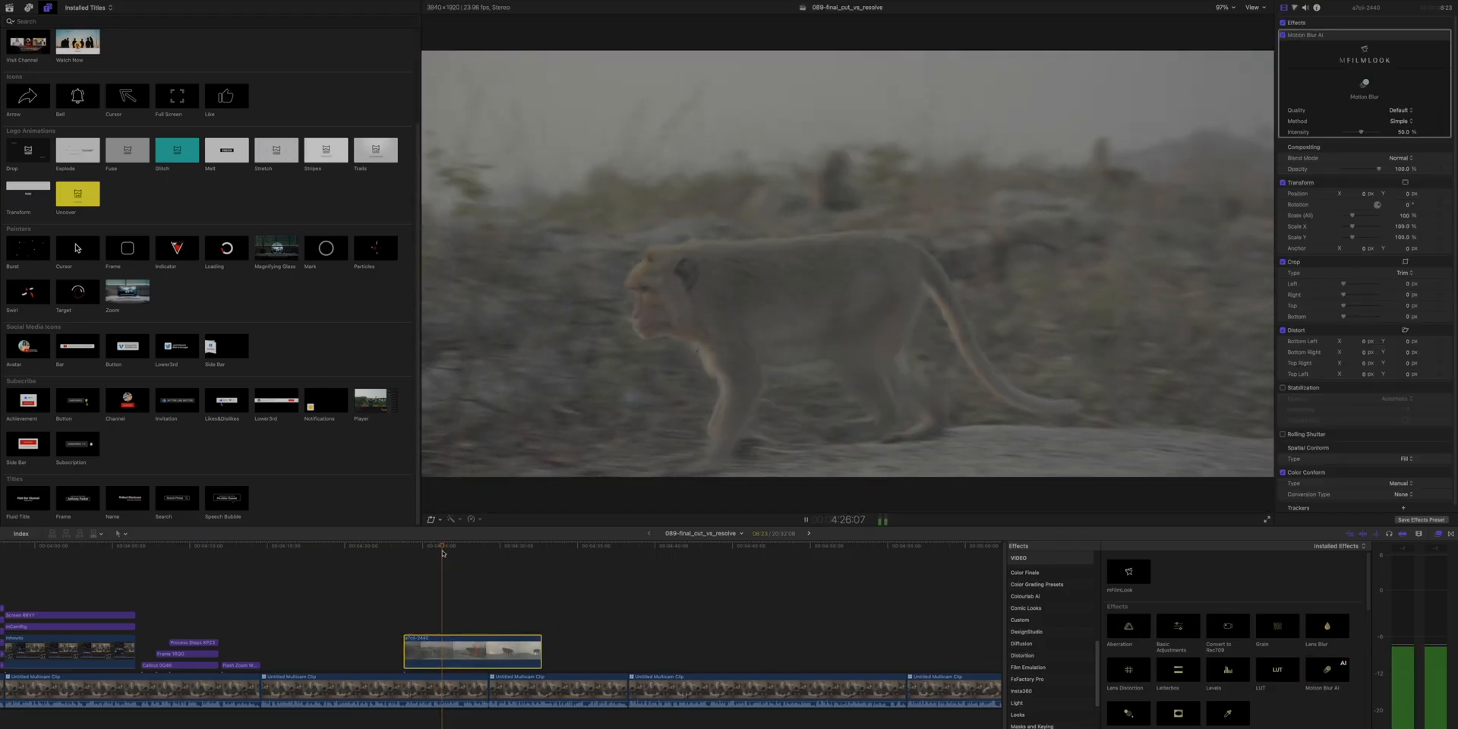
left_click(1399, 122)
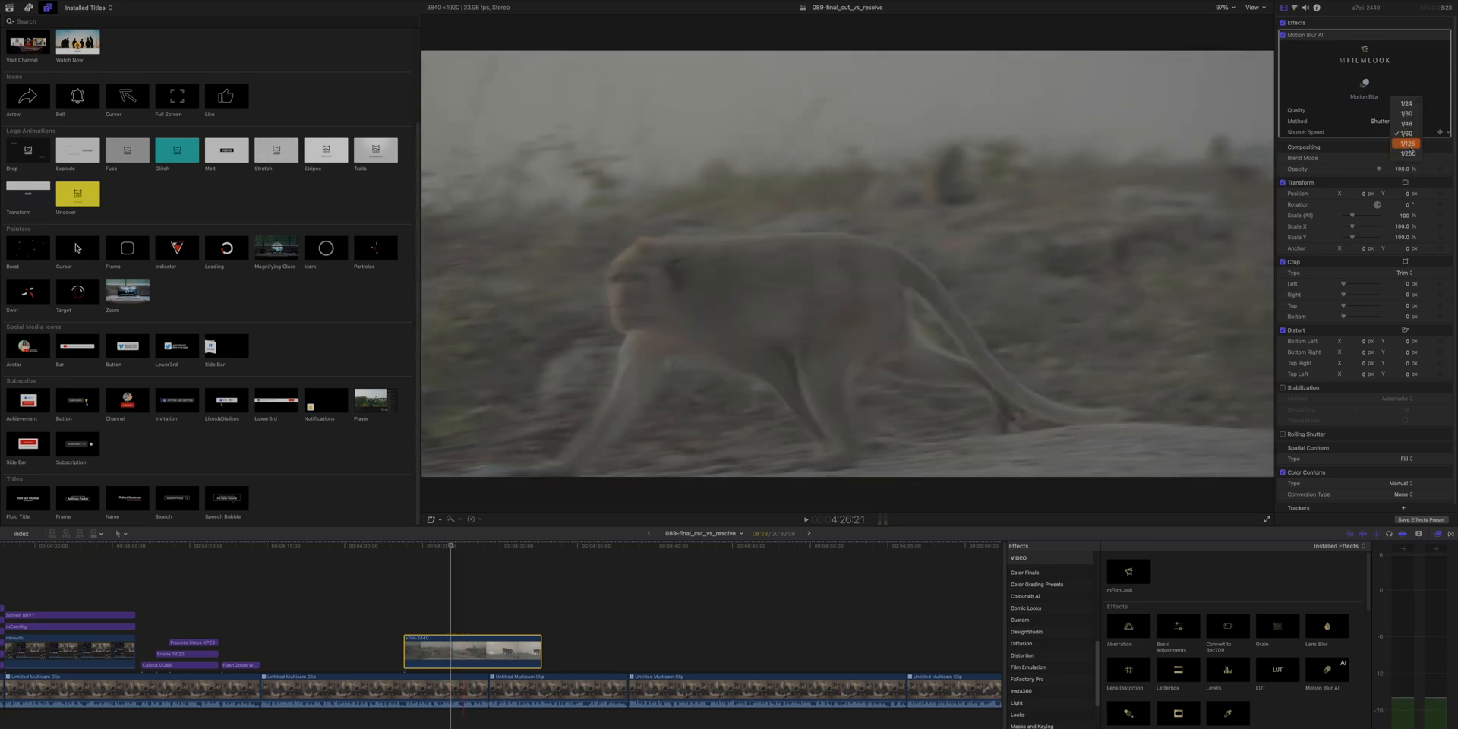
left_click(1407, 144)
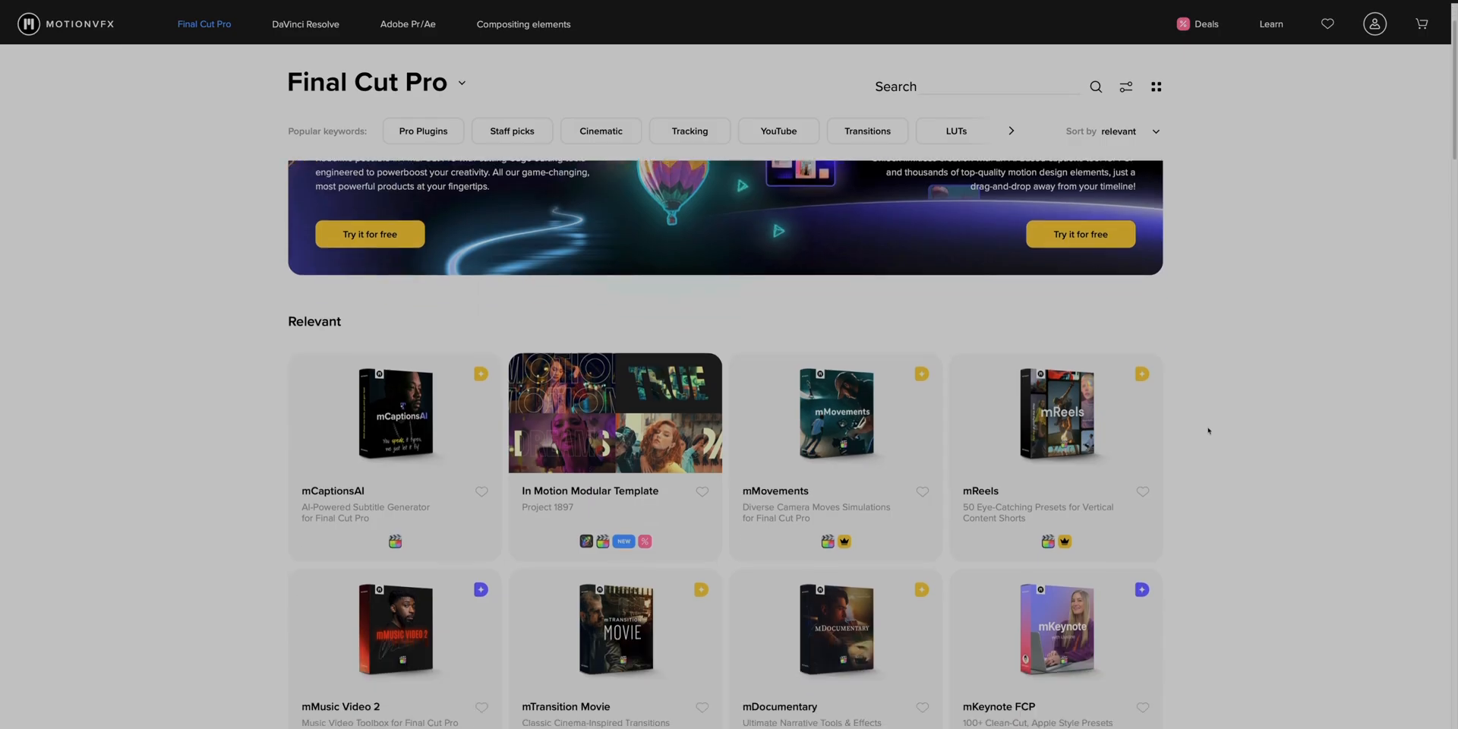
Scroll down the MotionVFX Final Cut Pro plugin listing towards CineStudio
scroll("down", 3)
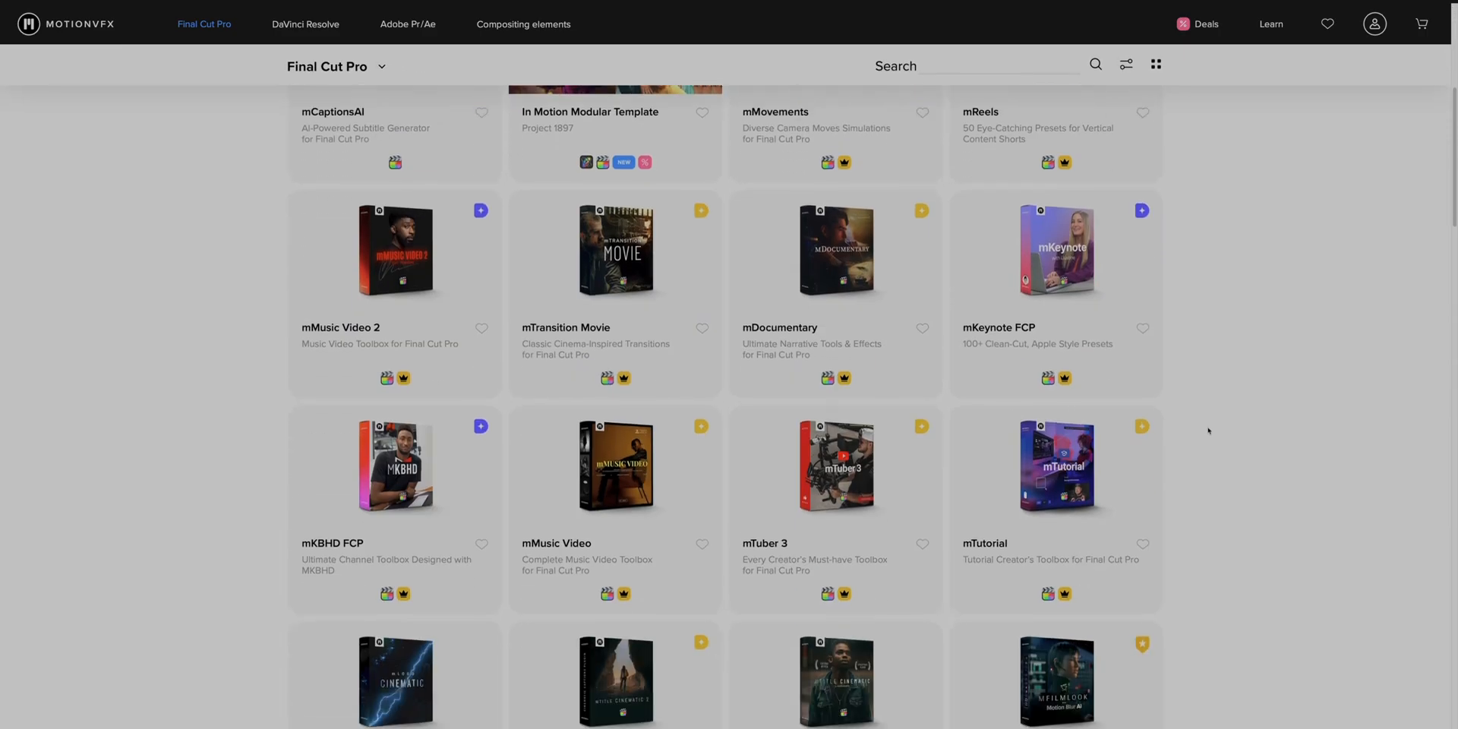
scroll("down", 3)
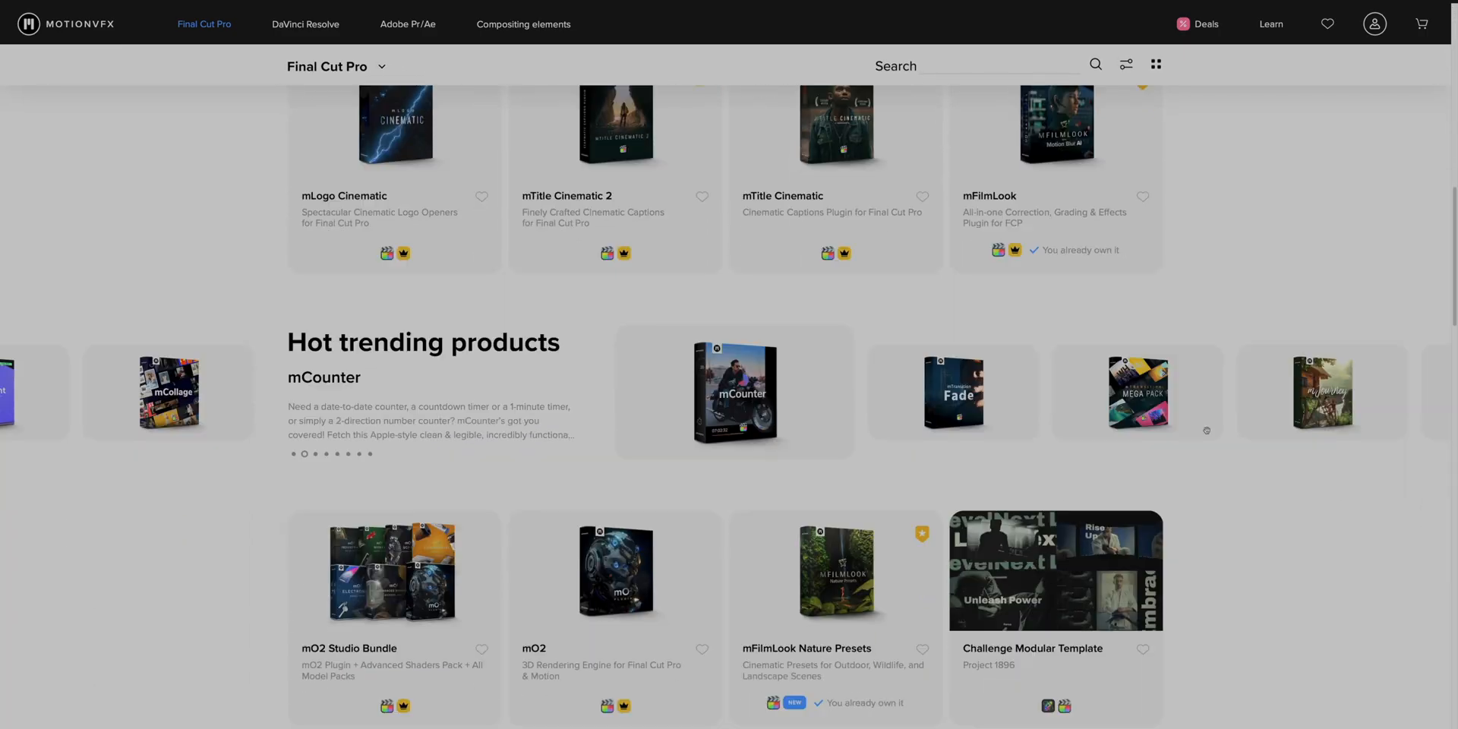
scroll("down", 3)
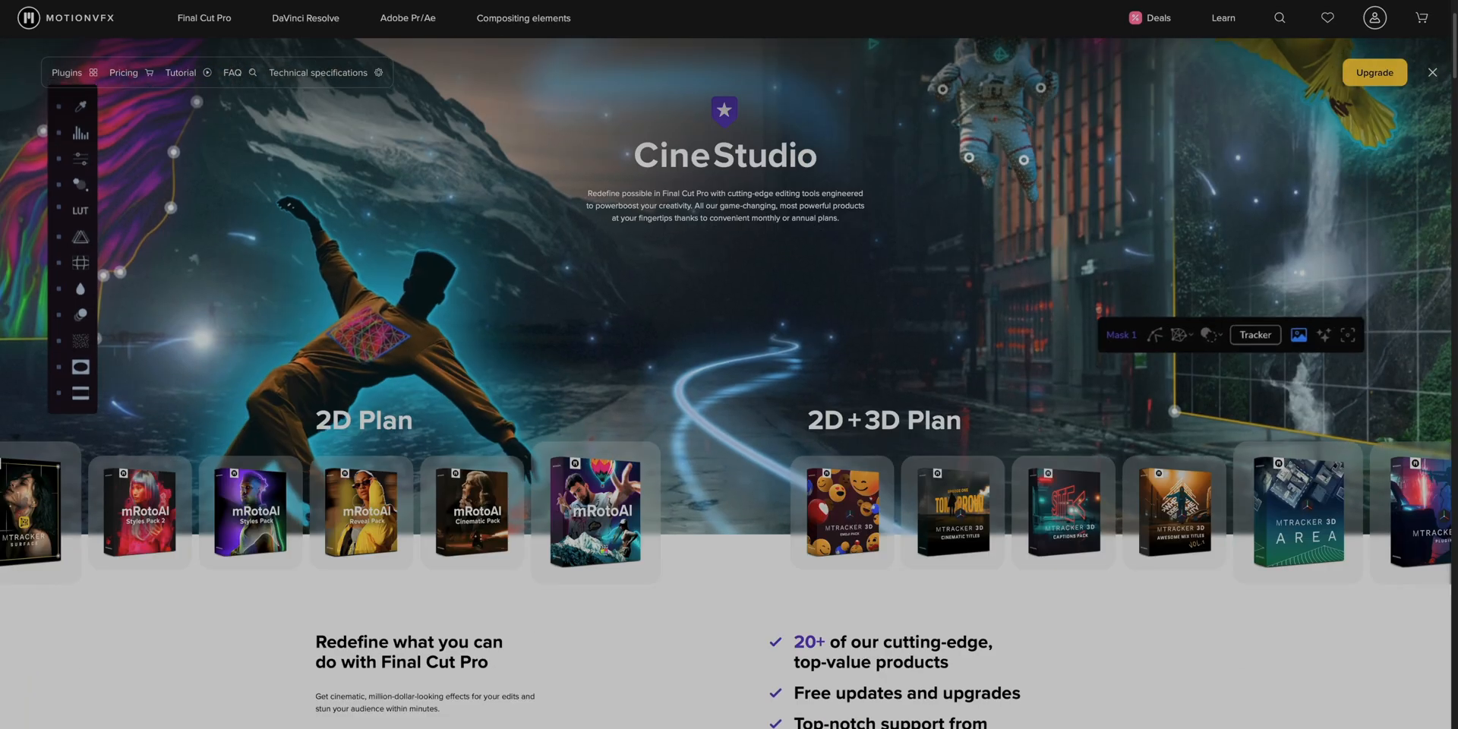
scroll("down", 3)
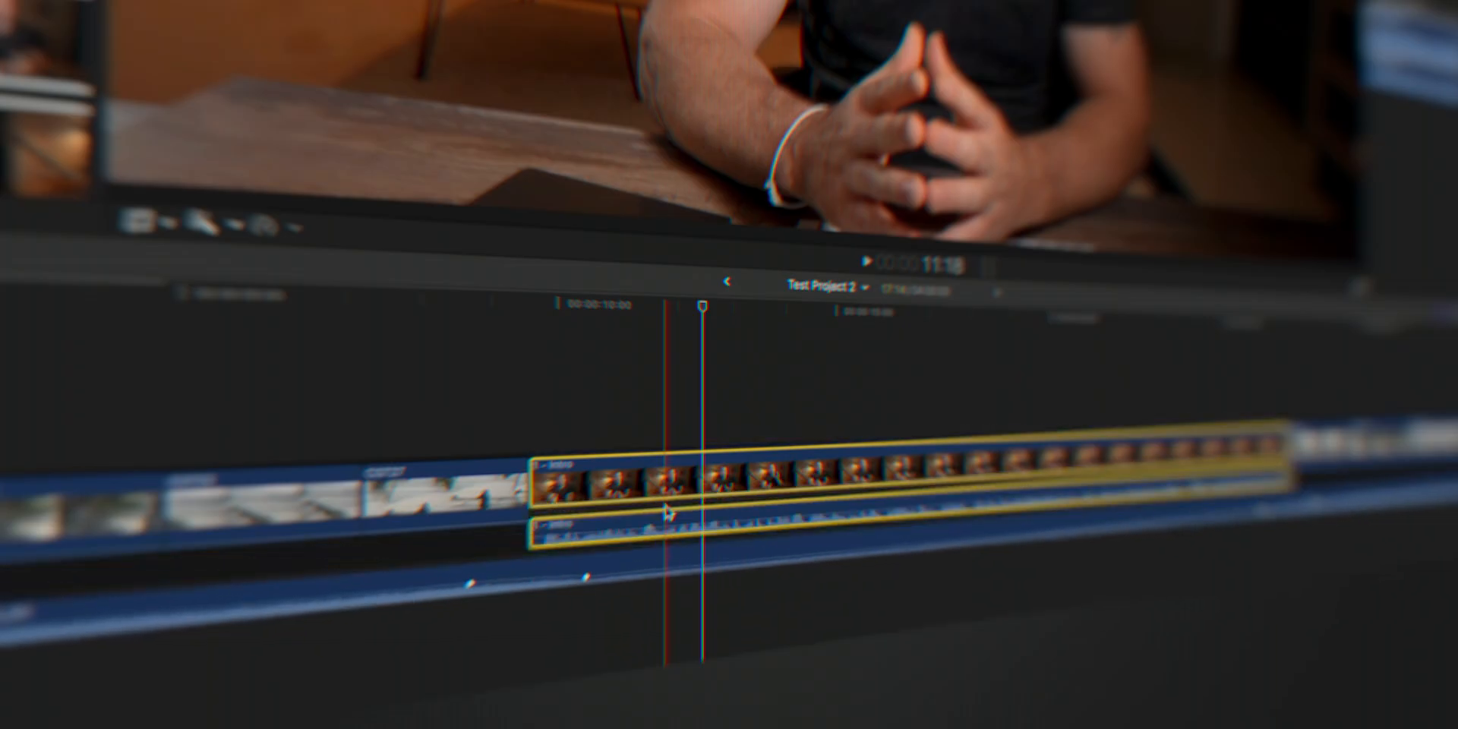
left_click_drag(670, 507, 790, 446)
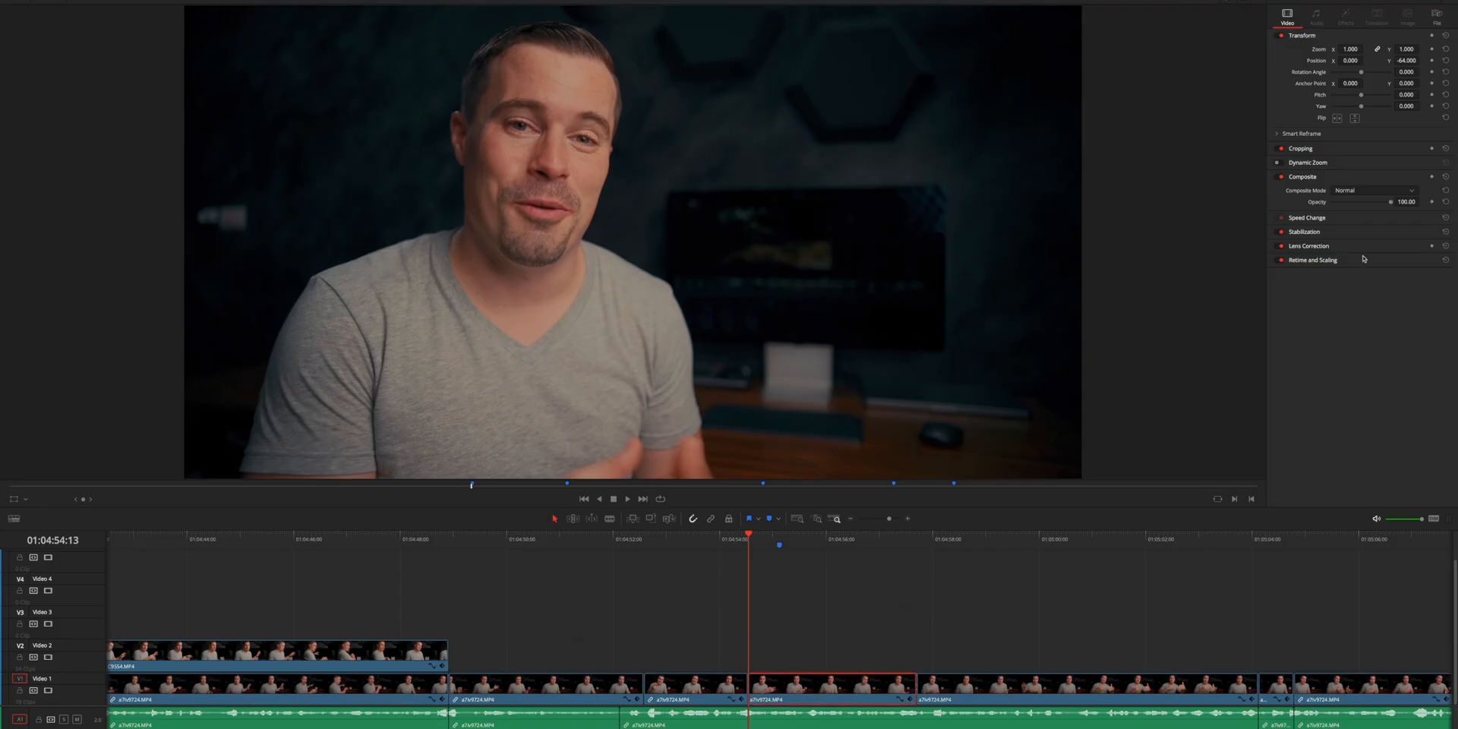
Switch to the Resolve Course Test Project and show Timeline 1 with the motorbike title clip
left_click(1282, 163)
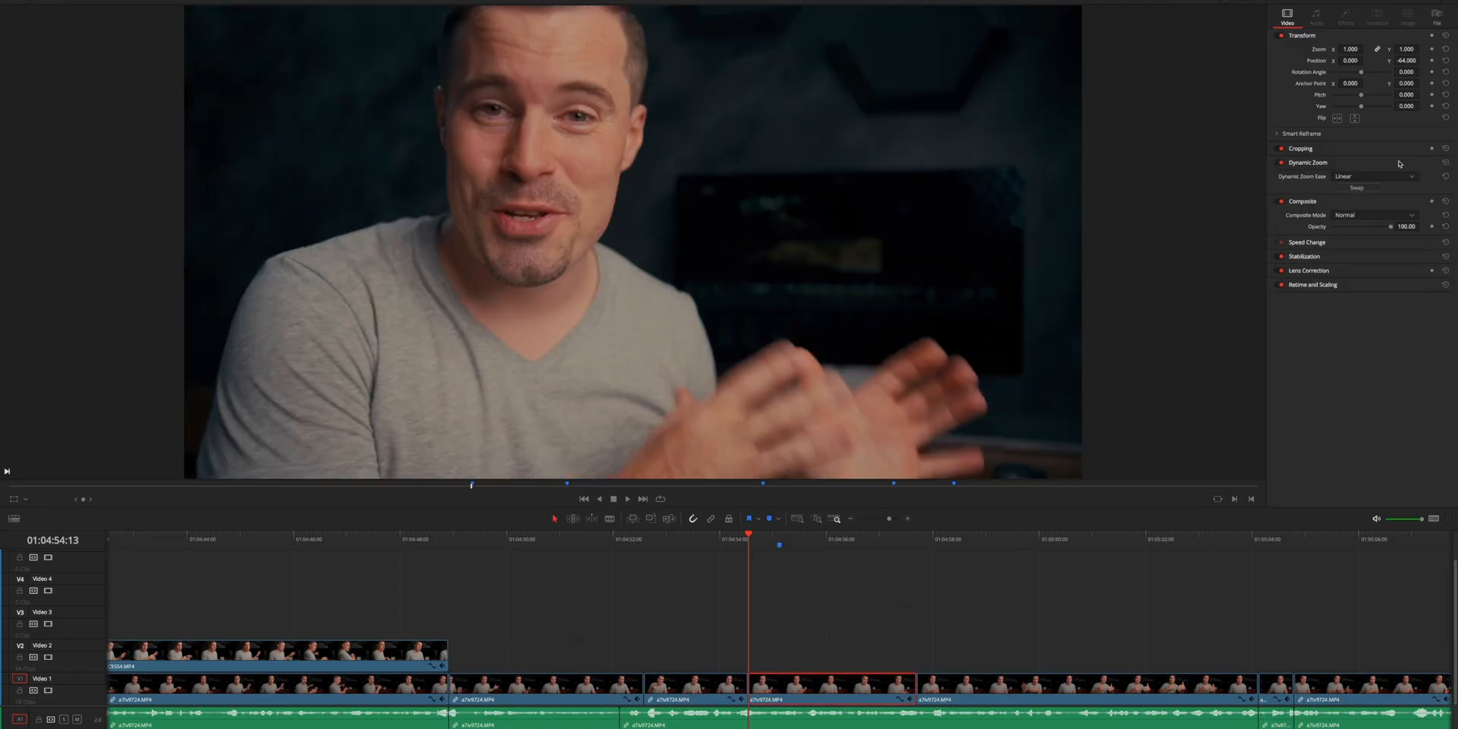
left_click(628, 499)
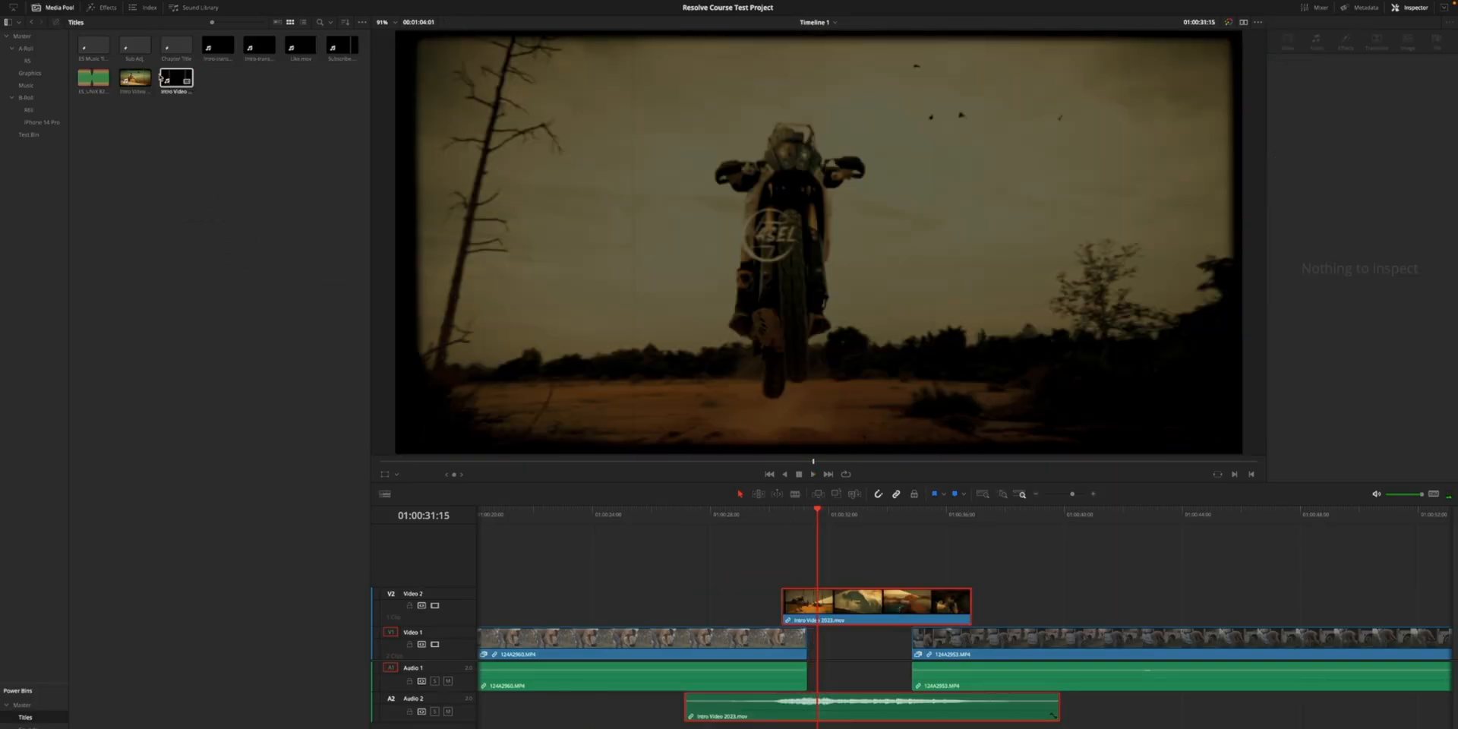
left_click(875, 600)
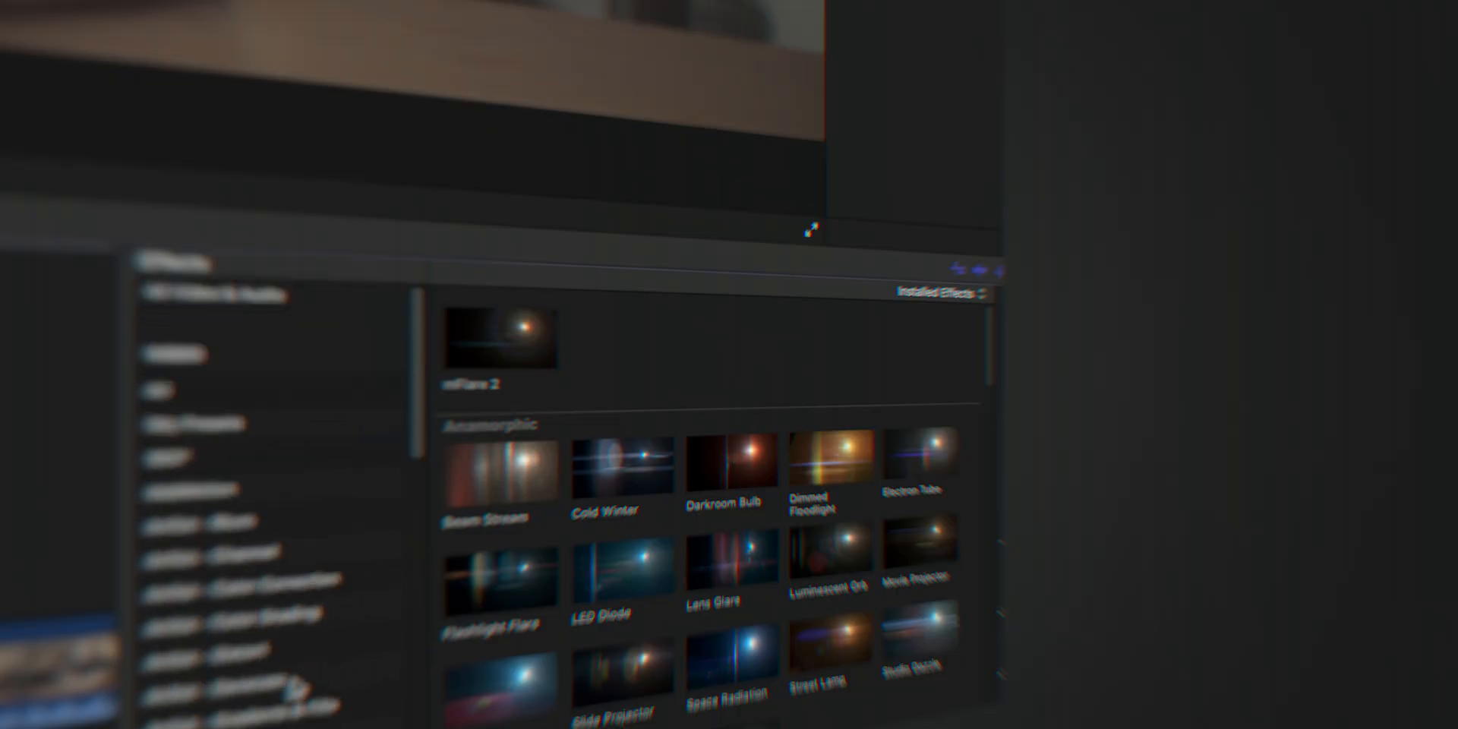
Select the mFlare 2 category in the Effects browser
left_click(224, 424)
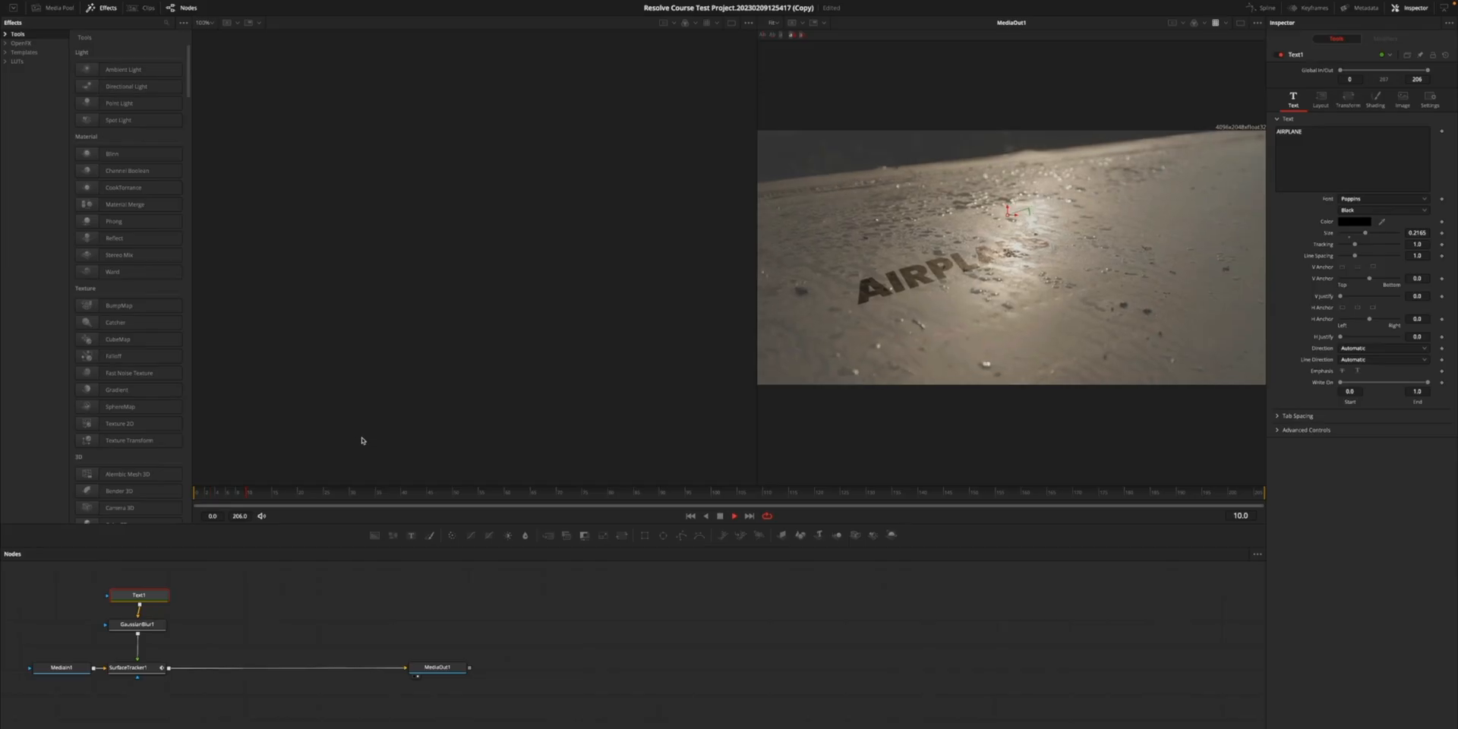
left_click(734, 515)
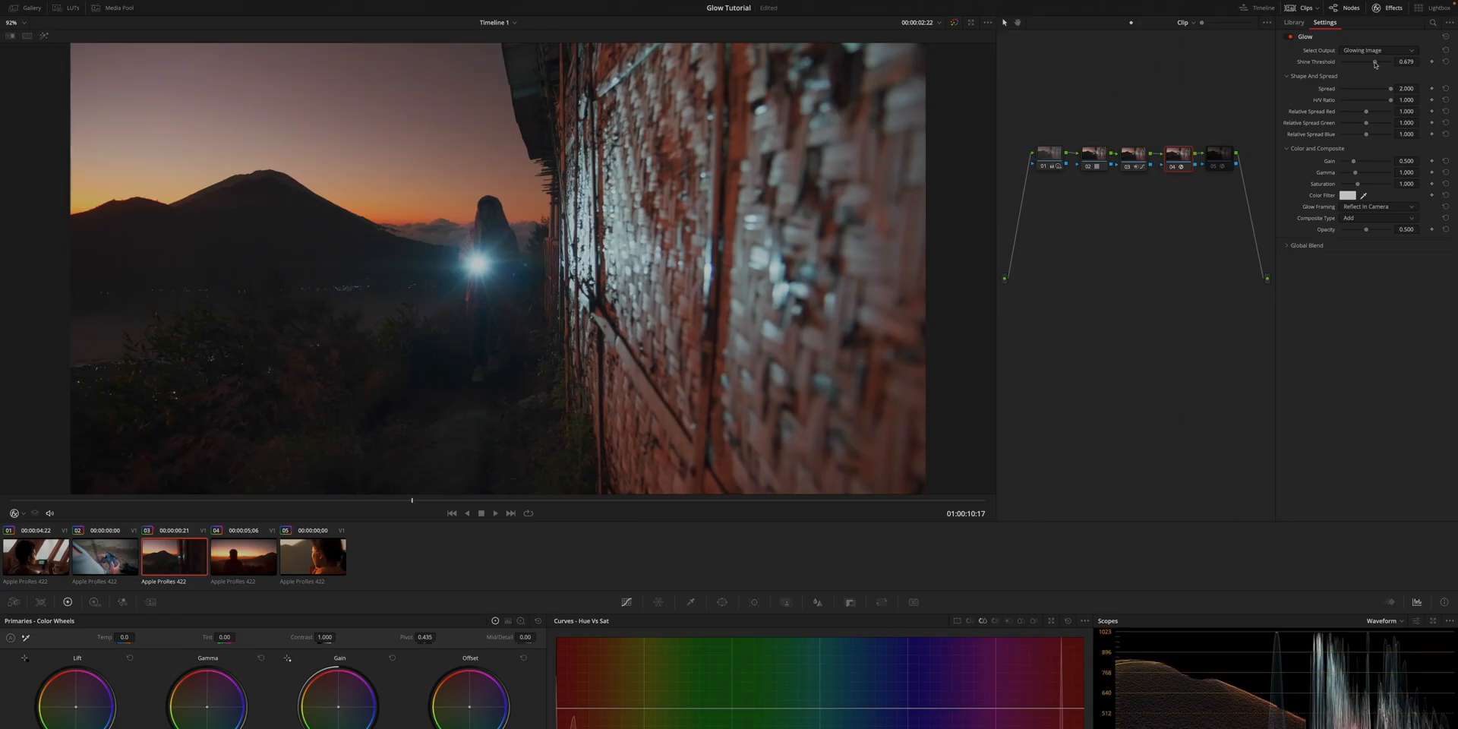
Drag the Glow effect's Shine Threshold slider down to a final value on the sunset shot
left_click_drag(1377, 61, 1362, 60)
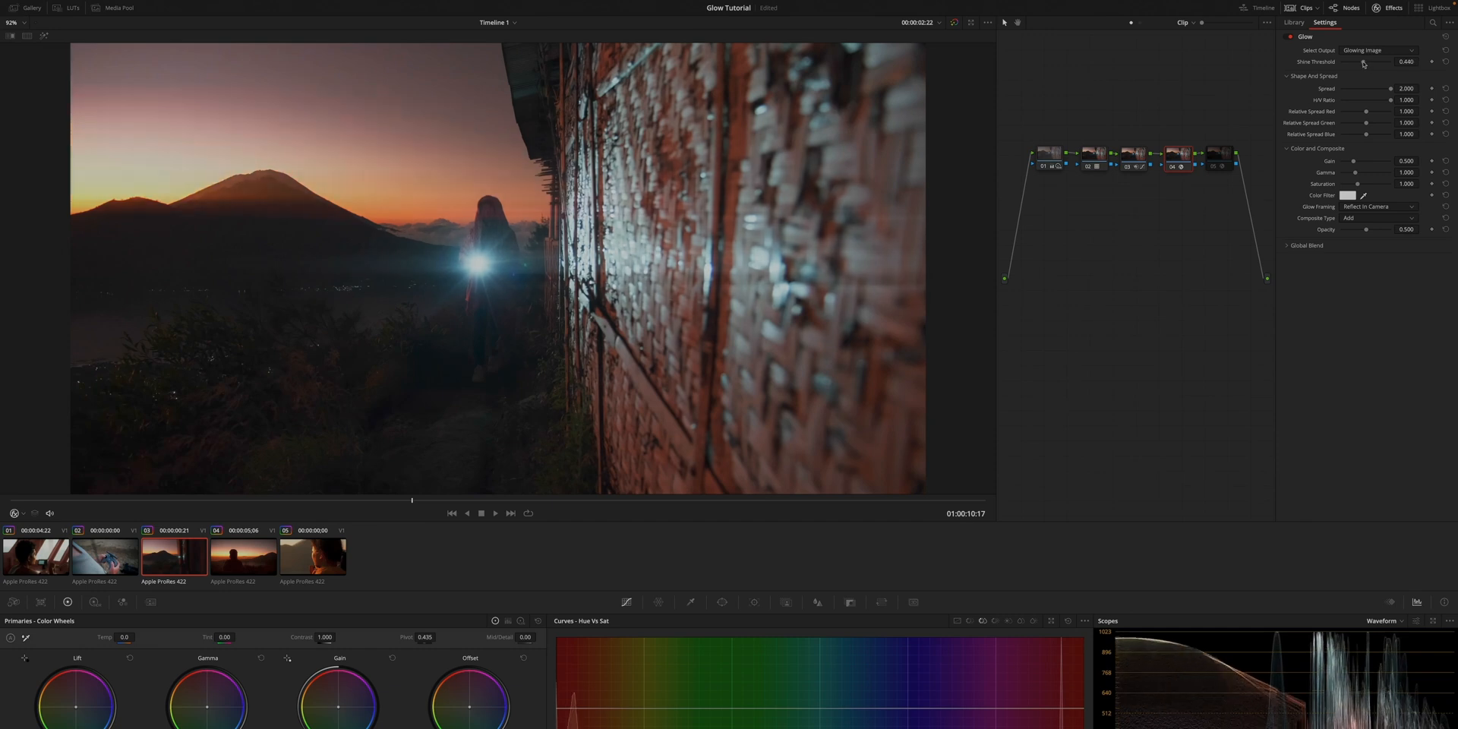
left_click_drag(1367, 61, 1364, 60)
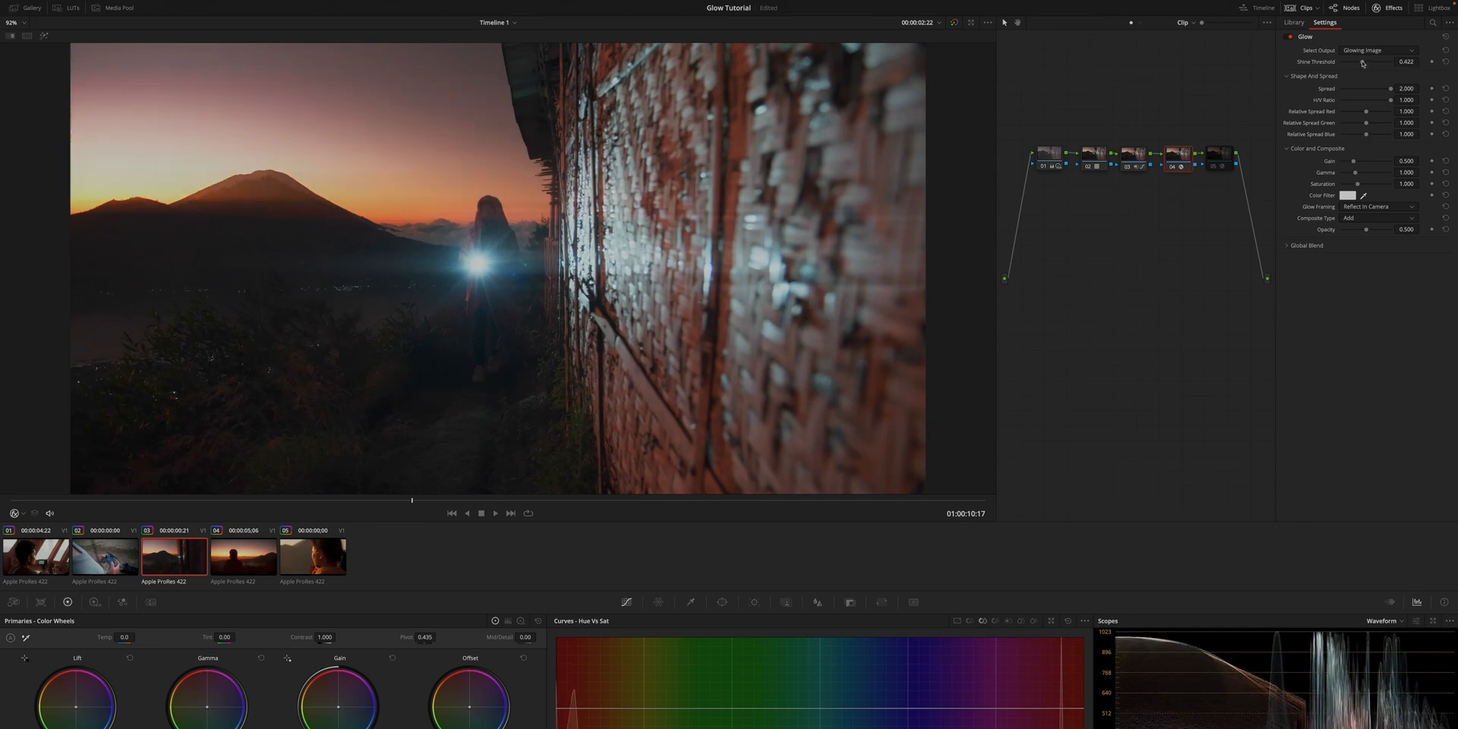
left_click_drag(1364, 62, 1361, 62)
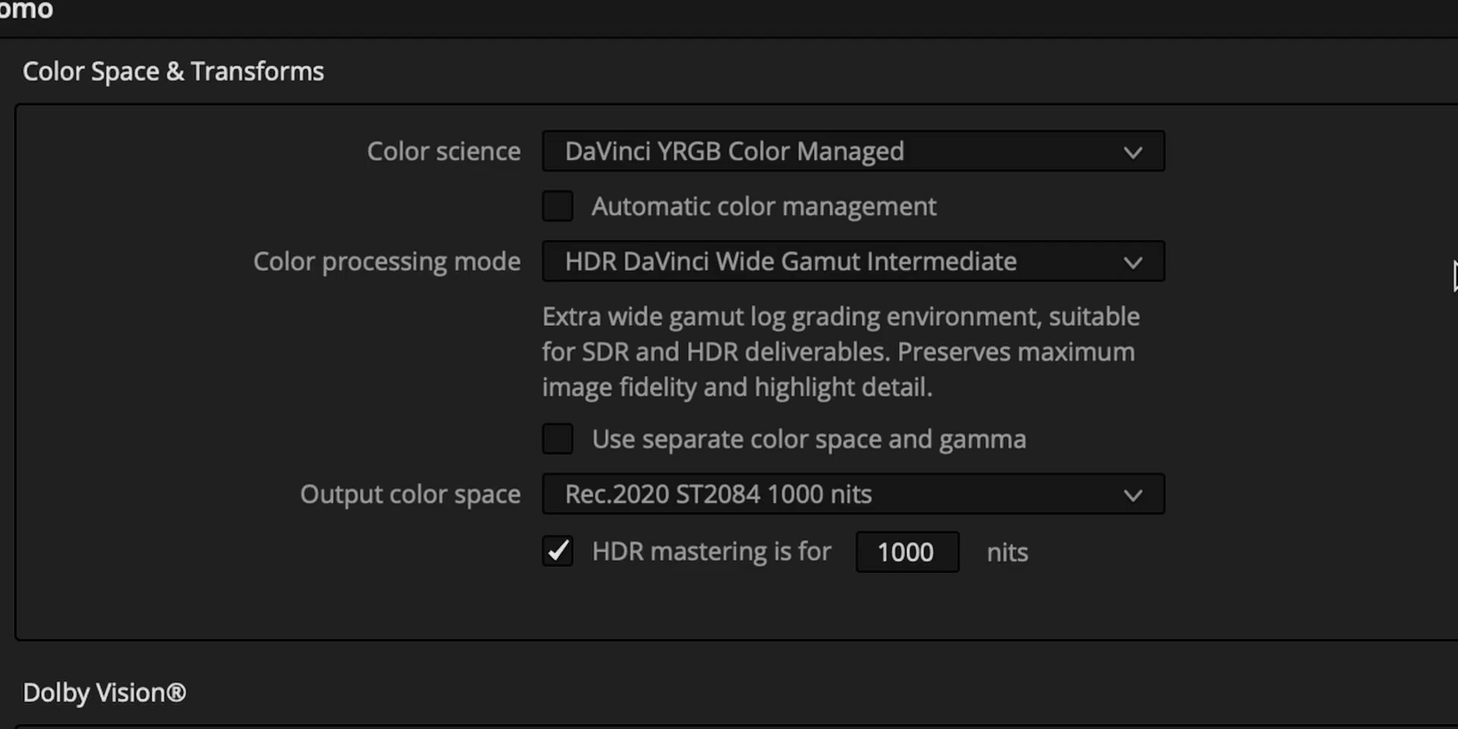
scroll("down", 3)
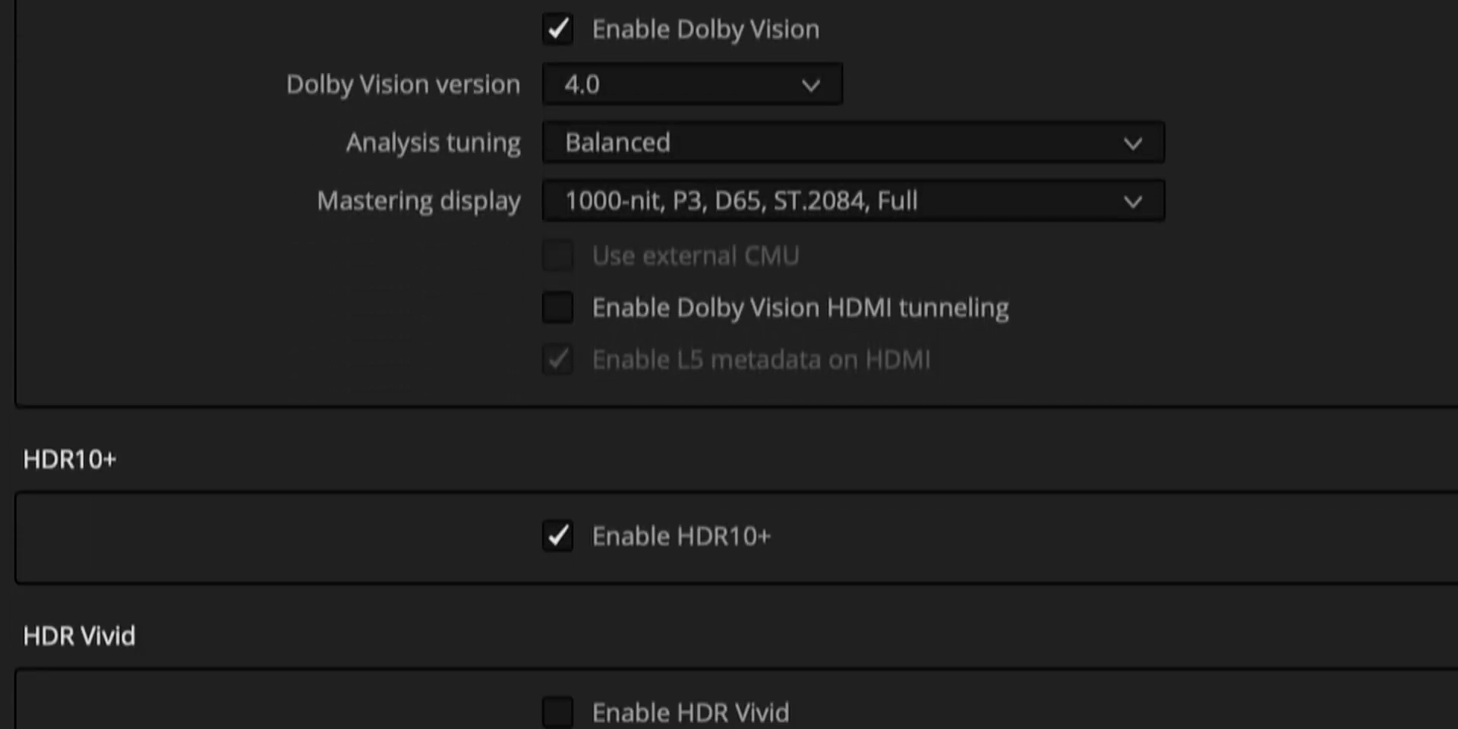
scroll("down", 3)
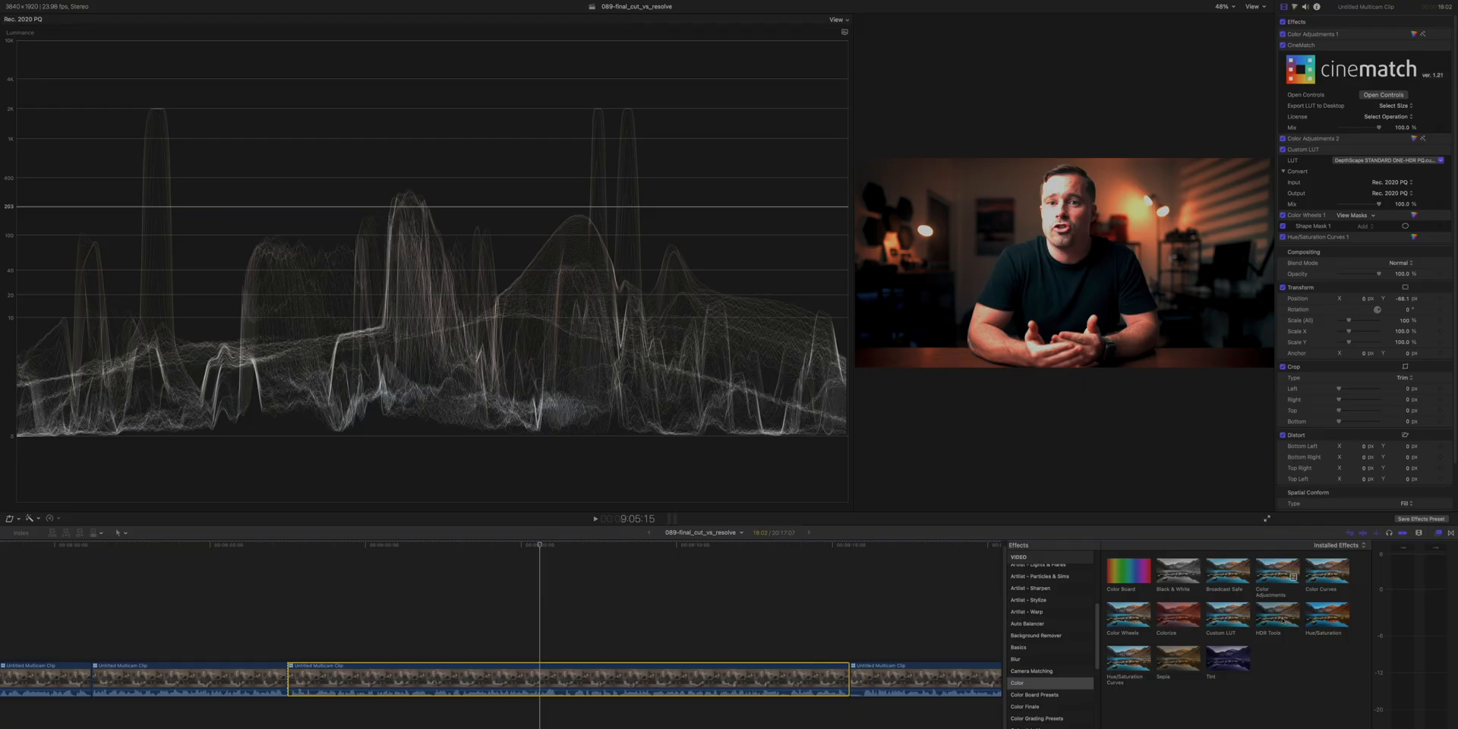
Set HDR Tools to PQ Output Tone Map at 1000, then pick a different conversion mode
left_click(1394, 260)
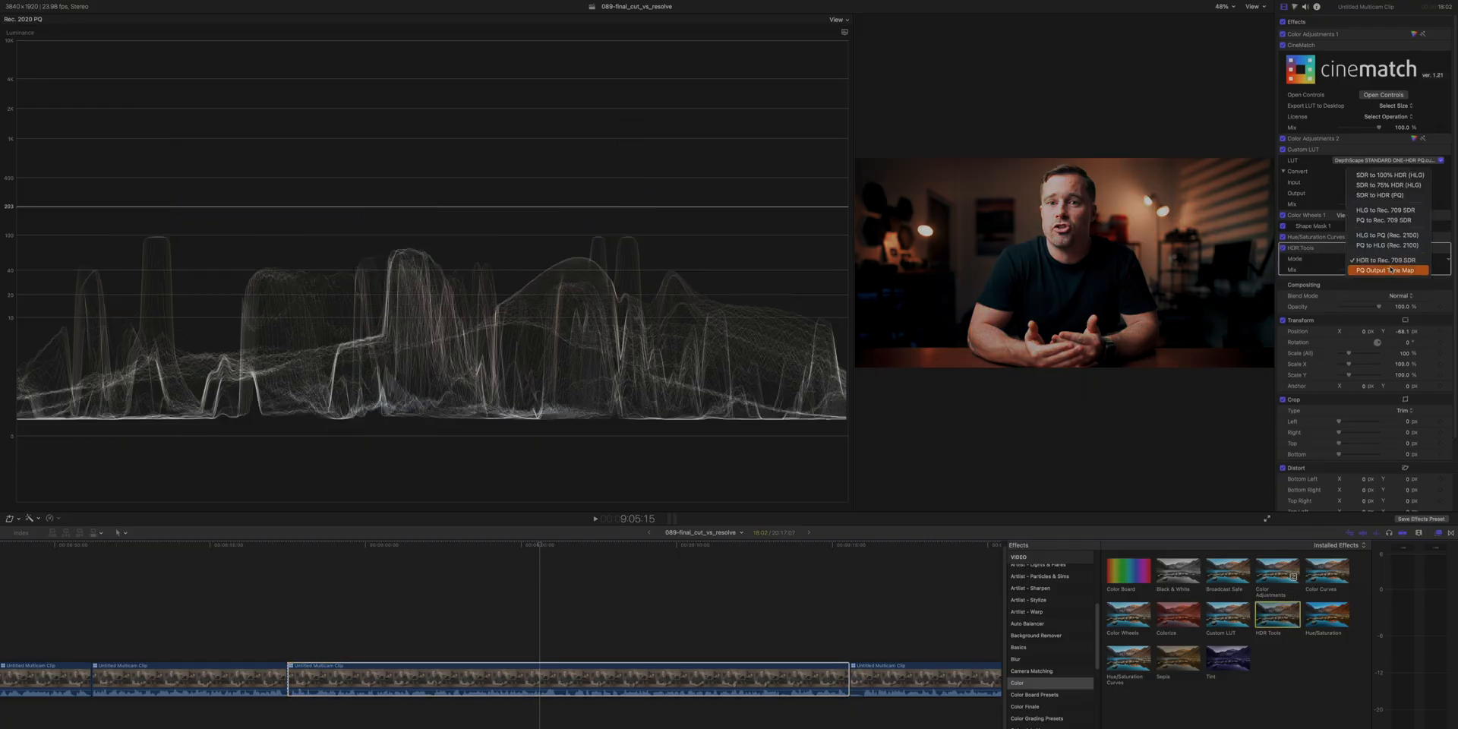
left_click(1386, 270)
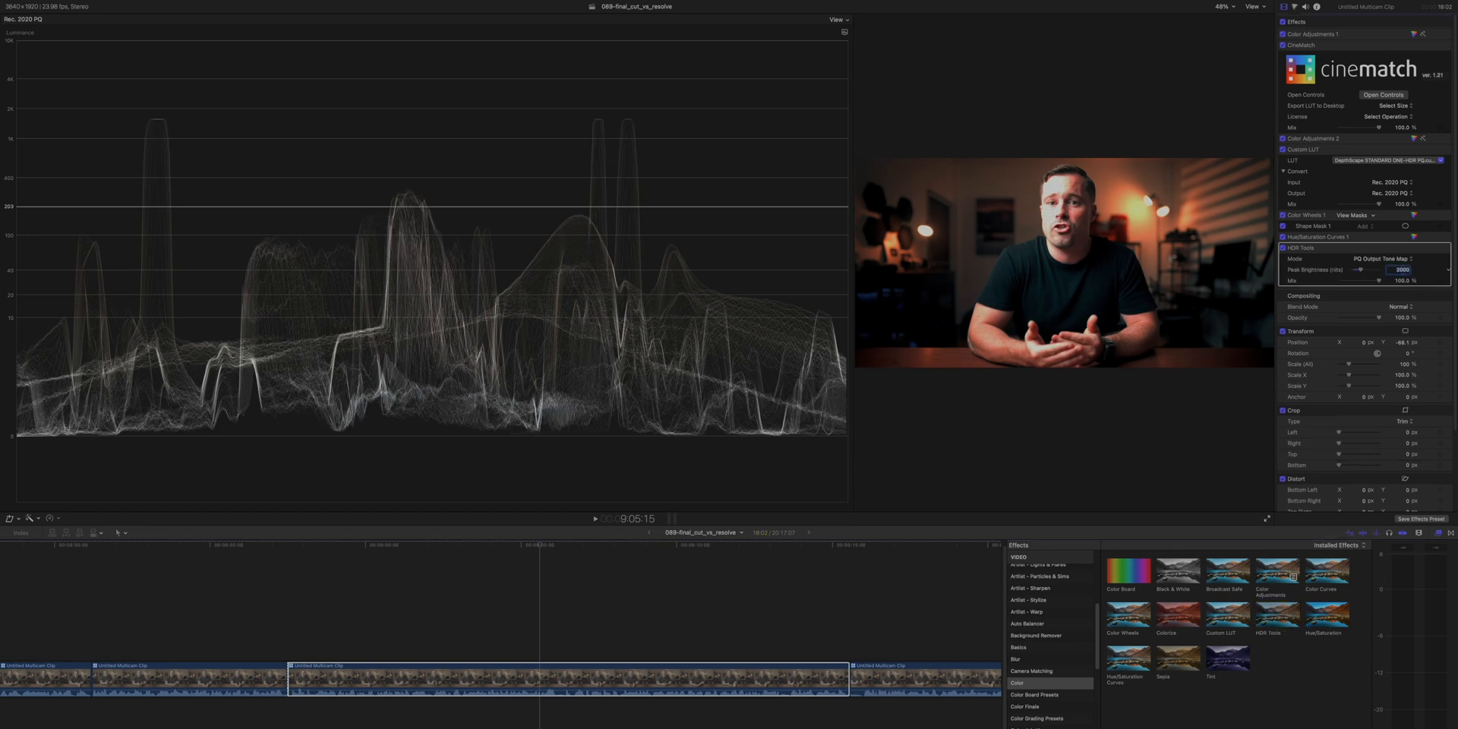
type("1000")
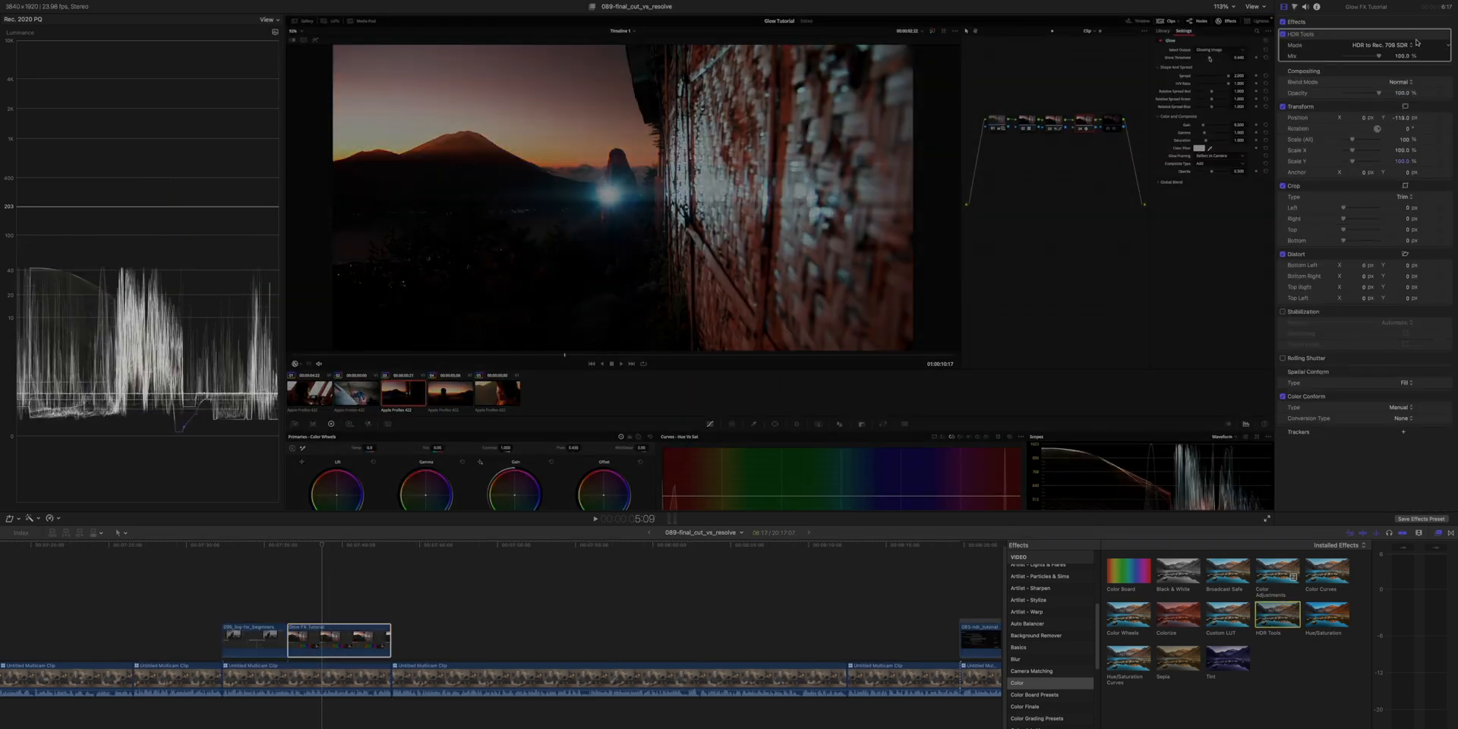
left_click(1385, 44)
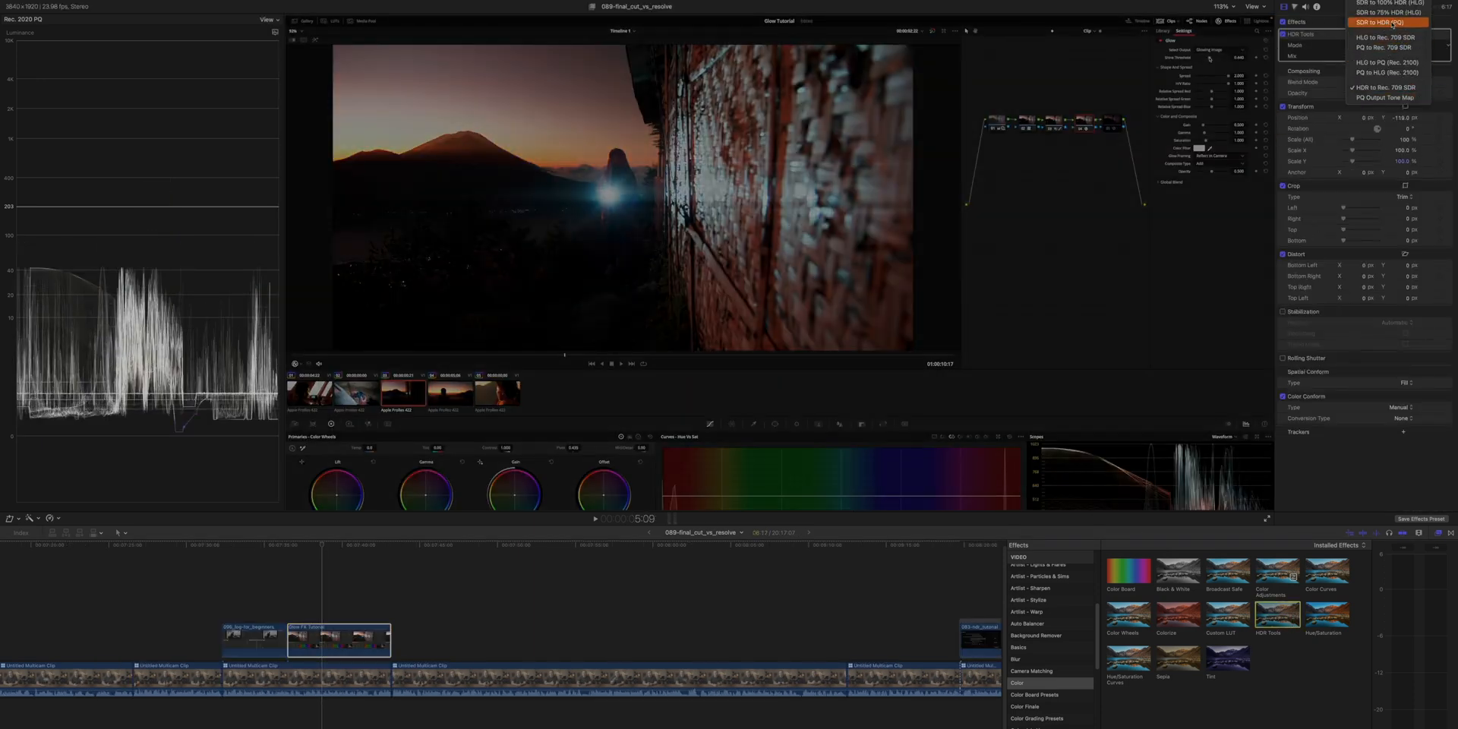
left_click(1385, 23)
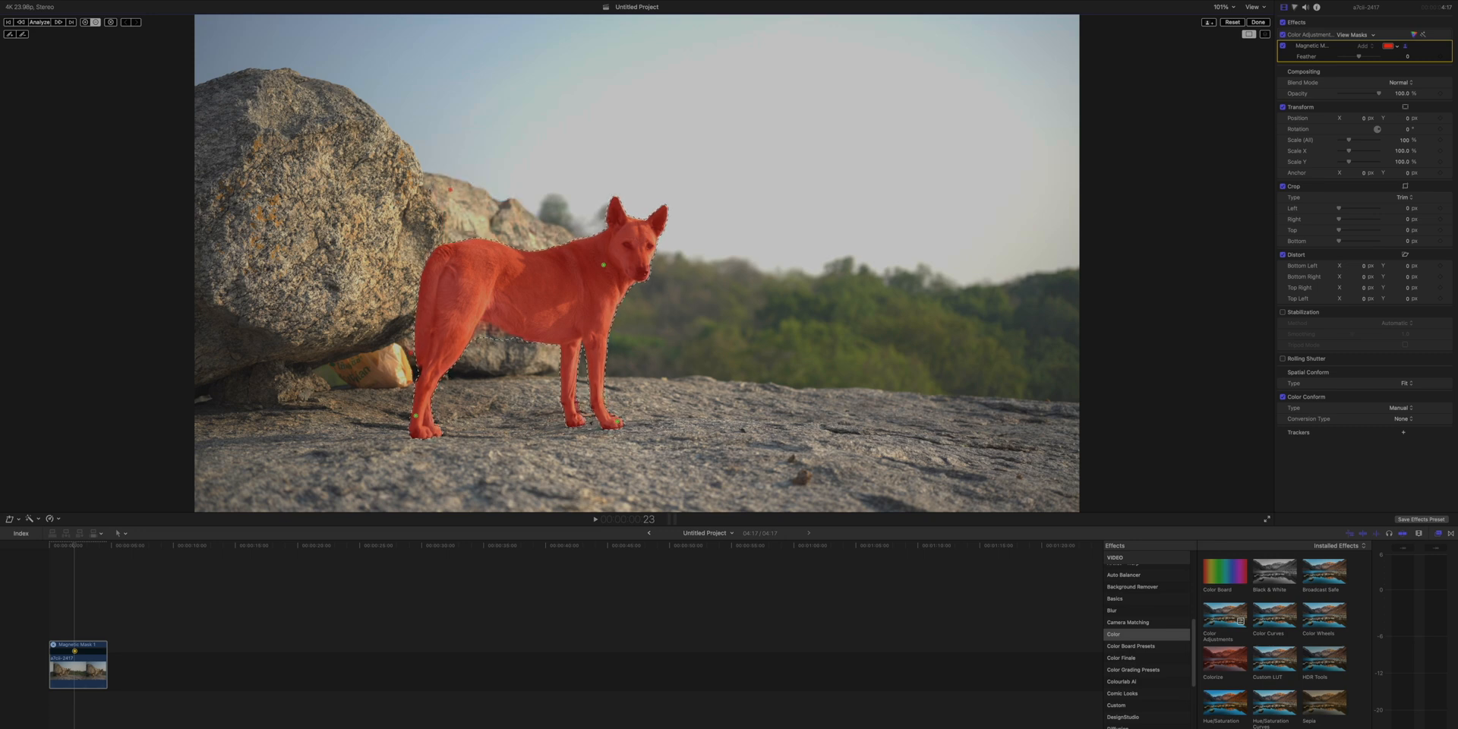
Enable View Masks to show the Magnetic Mask overlay on the dog
left_click(40, 21)
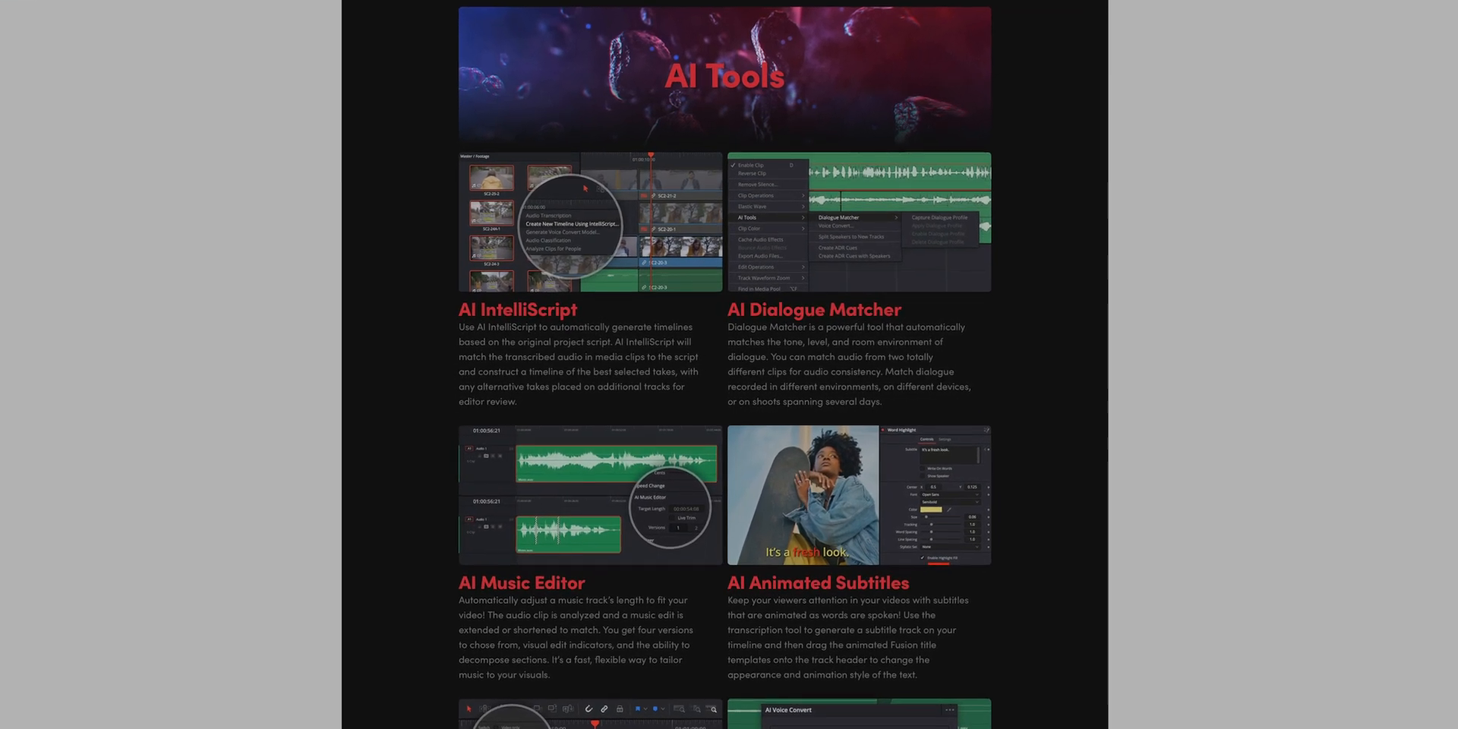
Scroll the DaVinci Resolve features page down to the AI Tools section
scroll("down", 3)
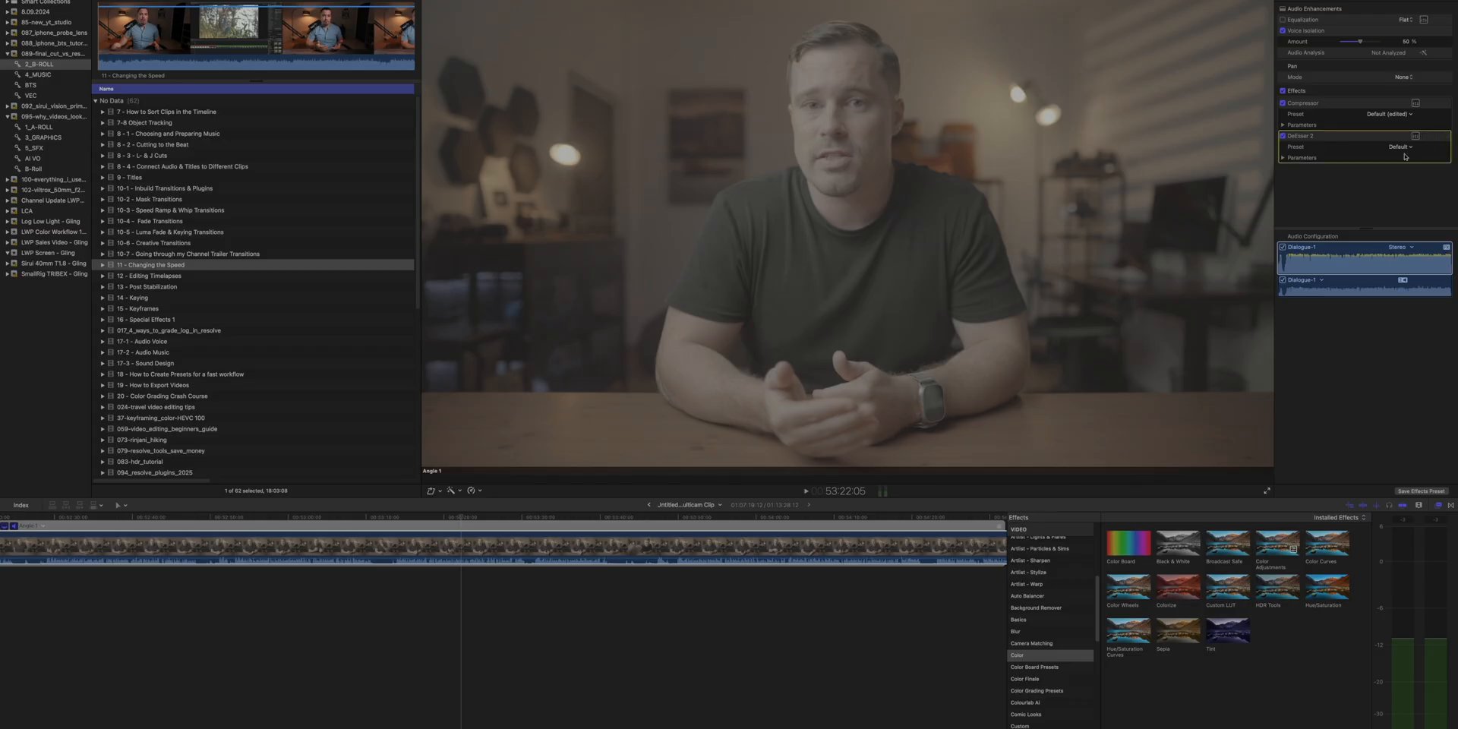
Choose a vocal preset for the DeEsser 2 effect on the talking-head clip
left_click(1399, 147)
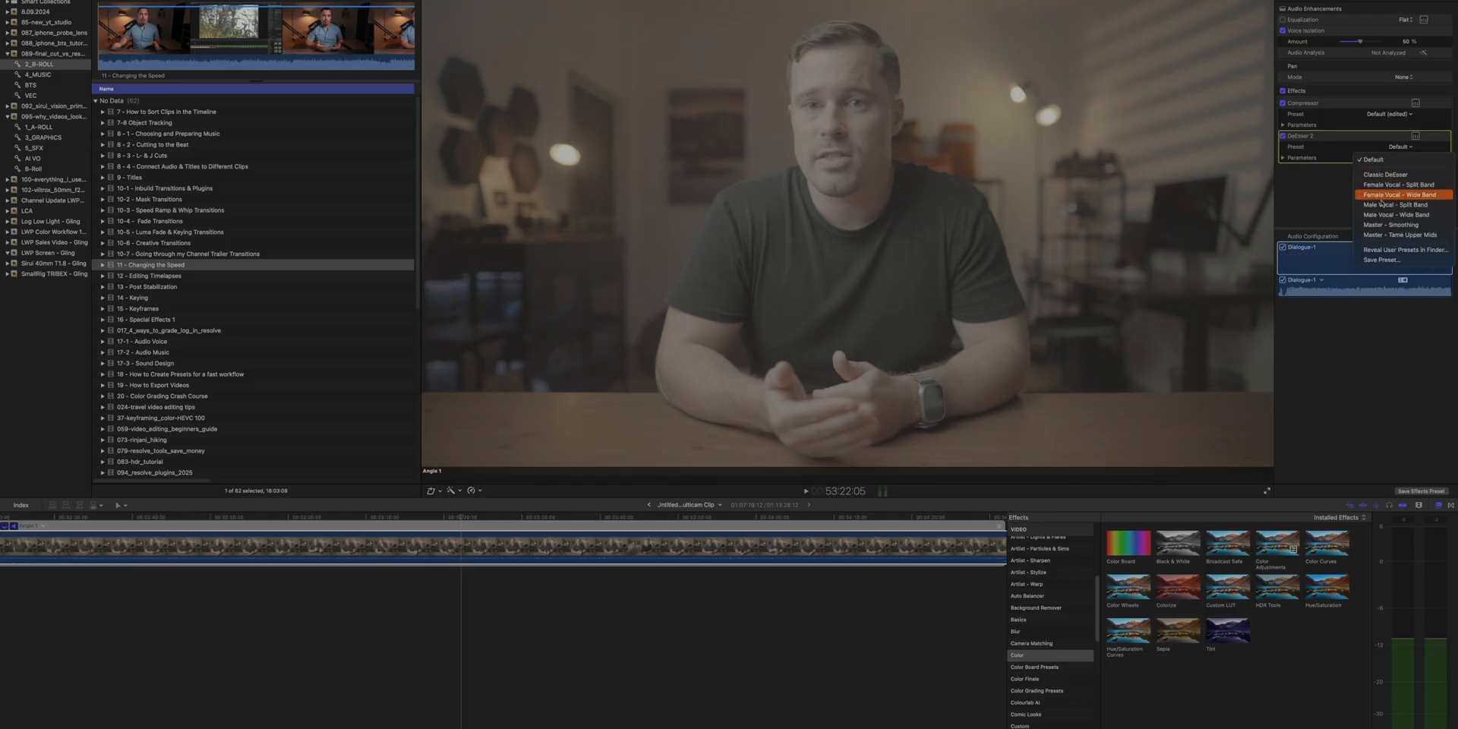
left_click(1392, 205)
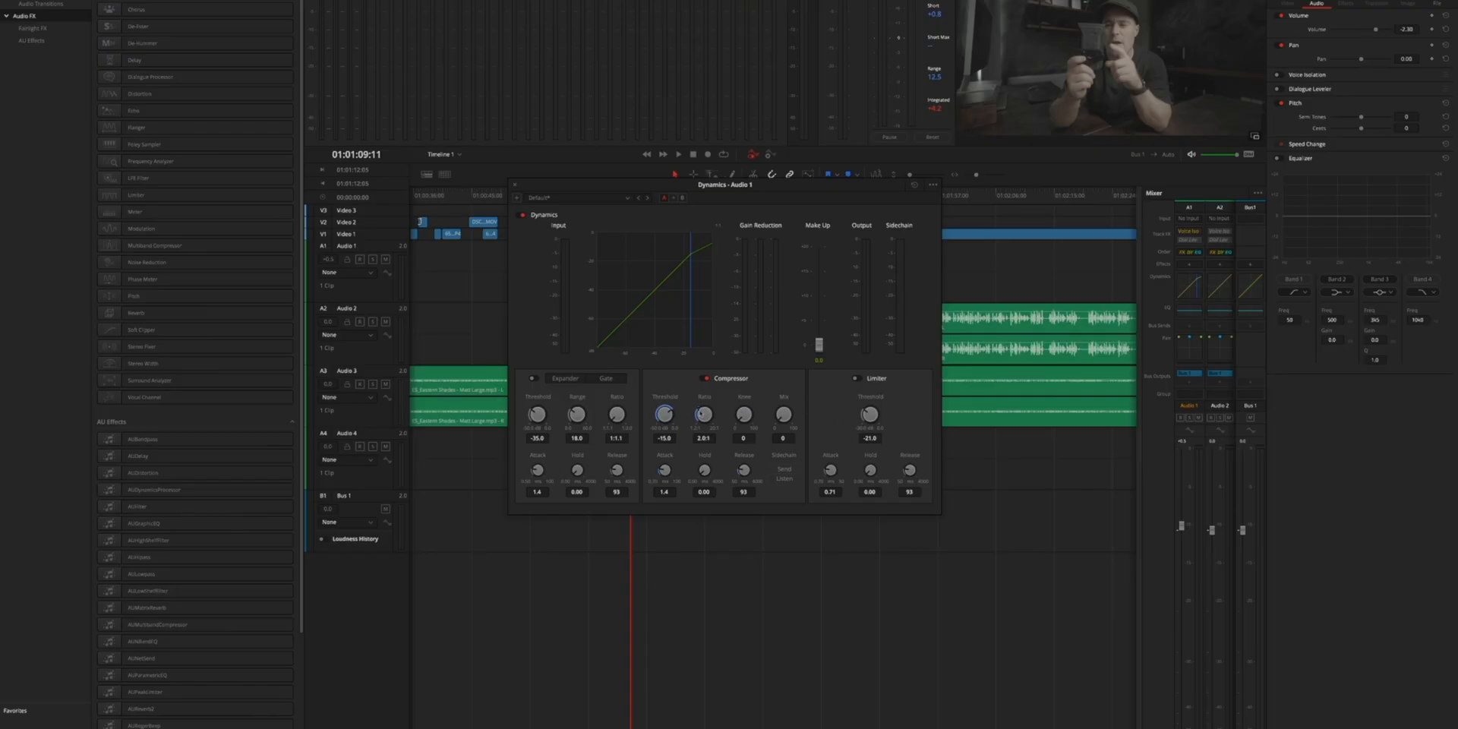
Turn a Compressor knob in the Dynamics plug-in for Audio 1
left_click_drag(703, 413, 735, 416)
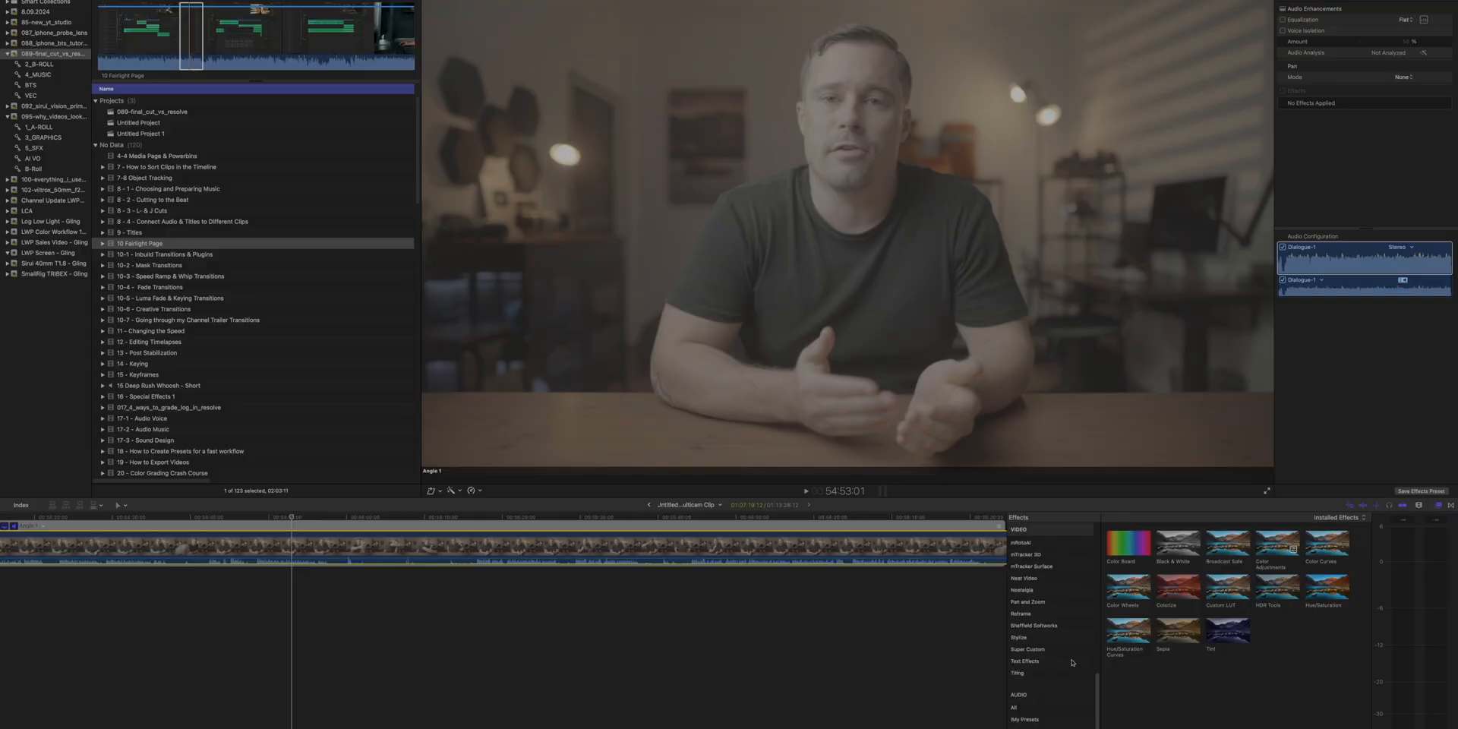
Apply the saved My Presets audio preset (compression and de-essing) to the talking-head clip
left_click(1024, 697)
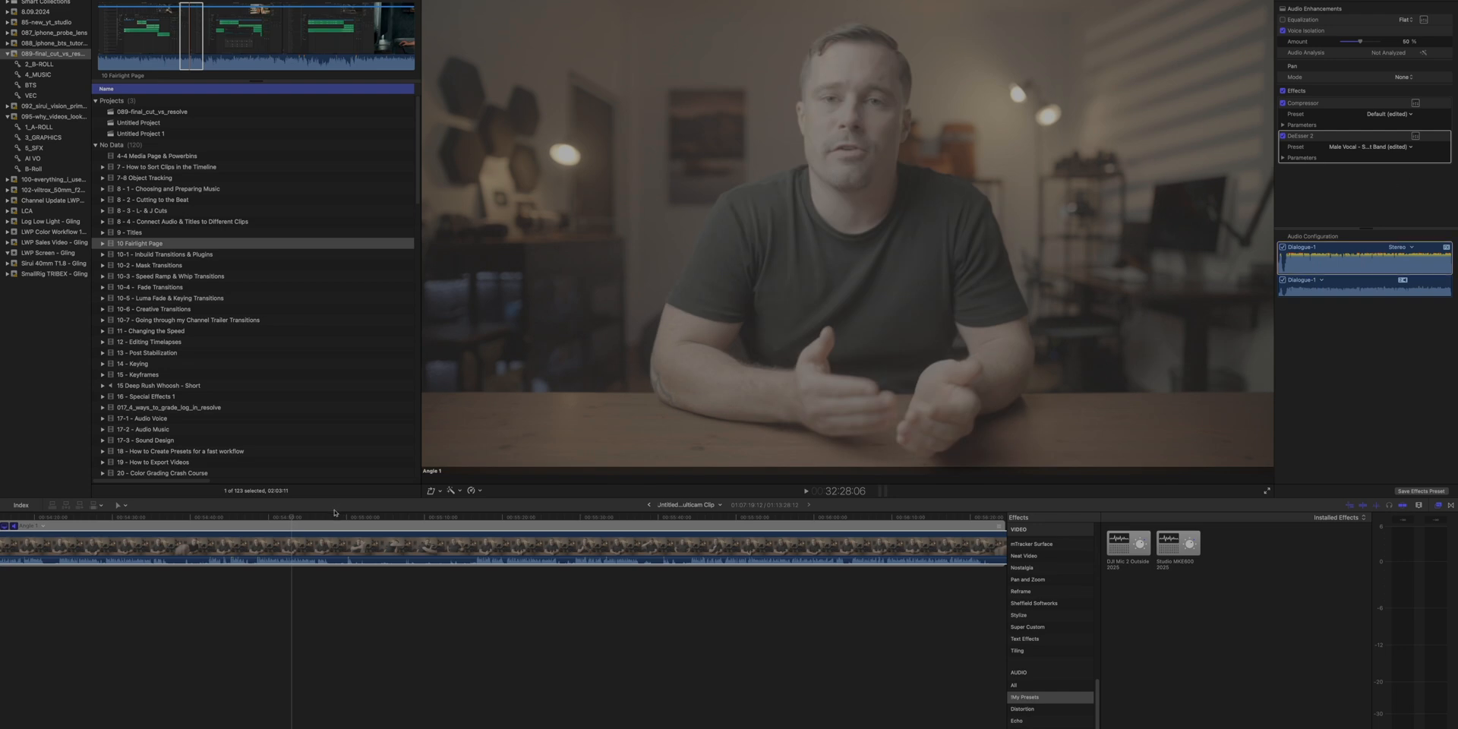
left_click(805, 491)
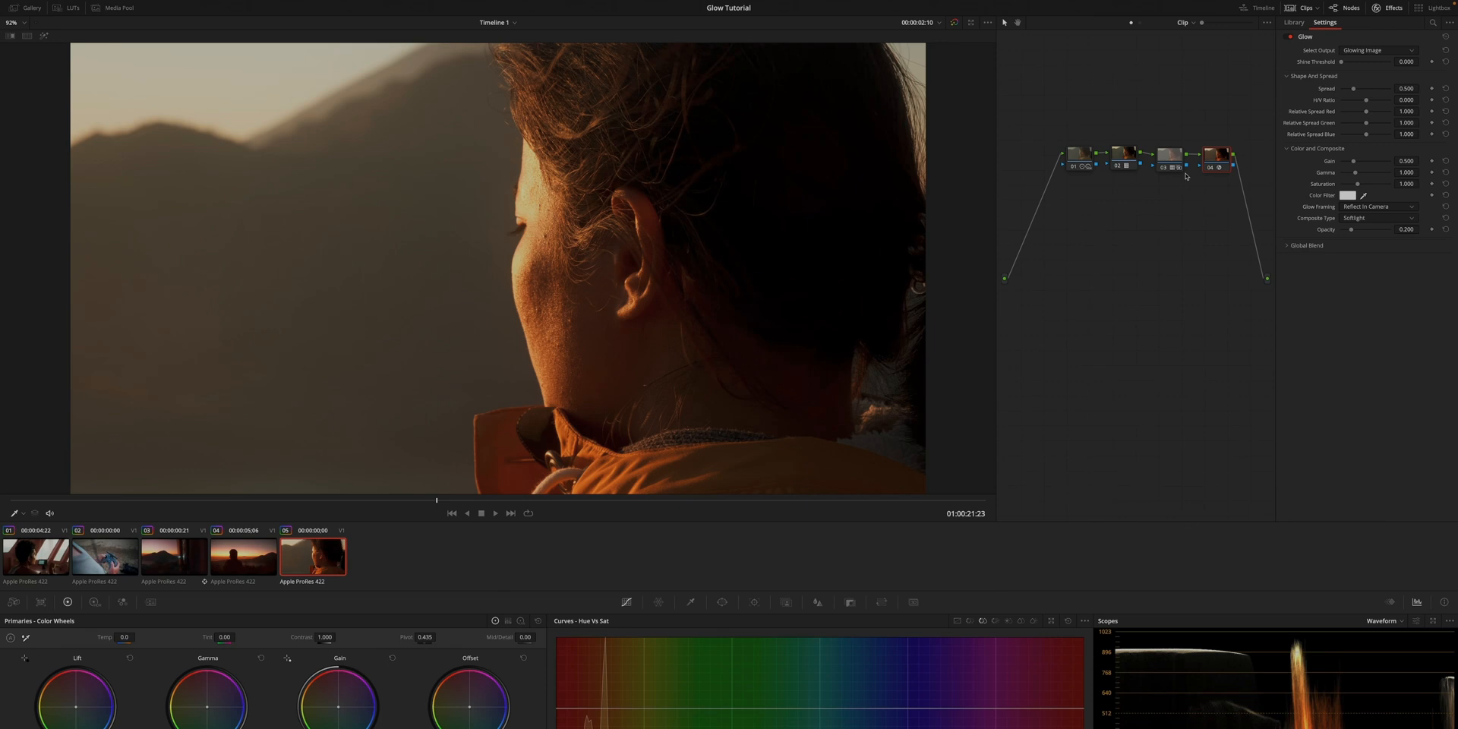
left_click(1218, 168)
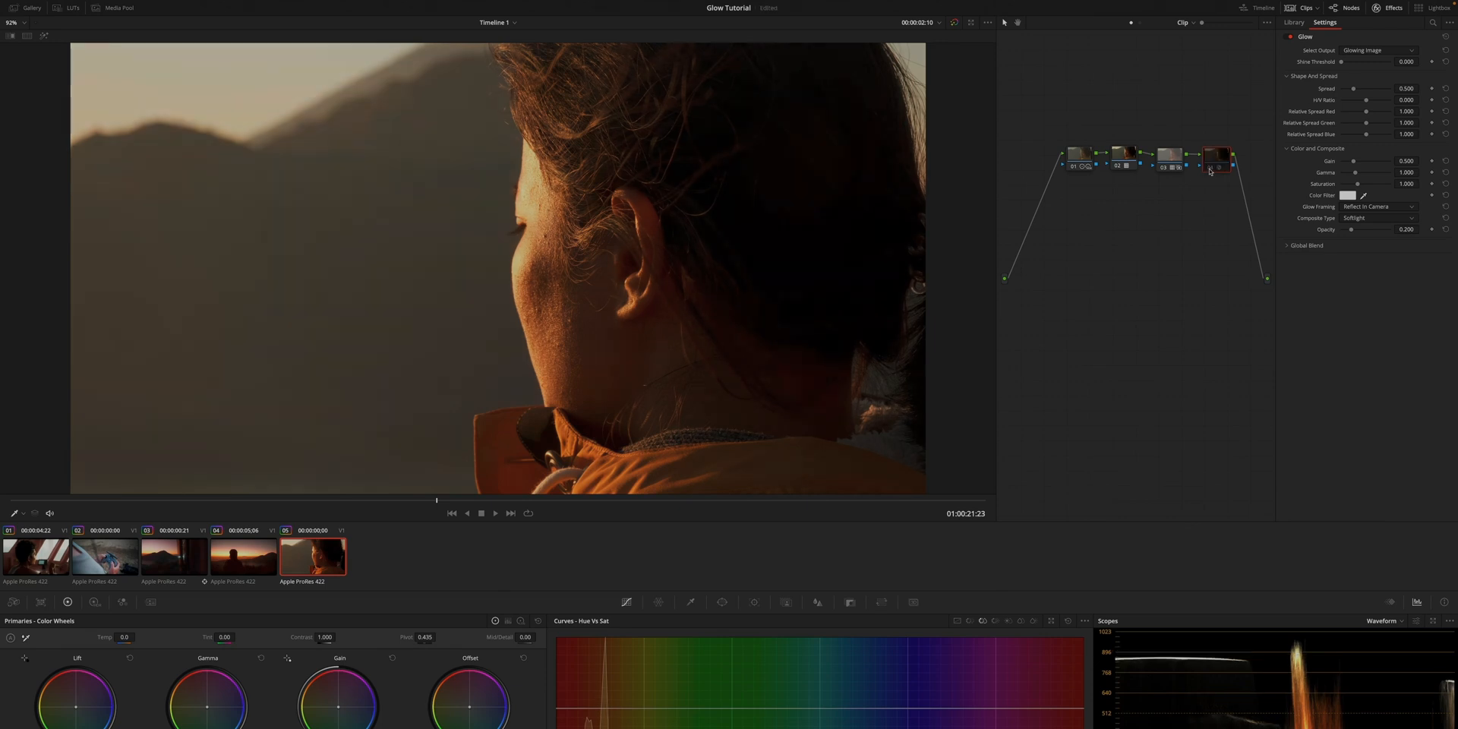